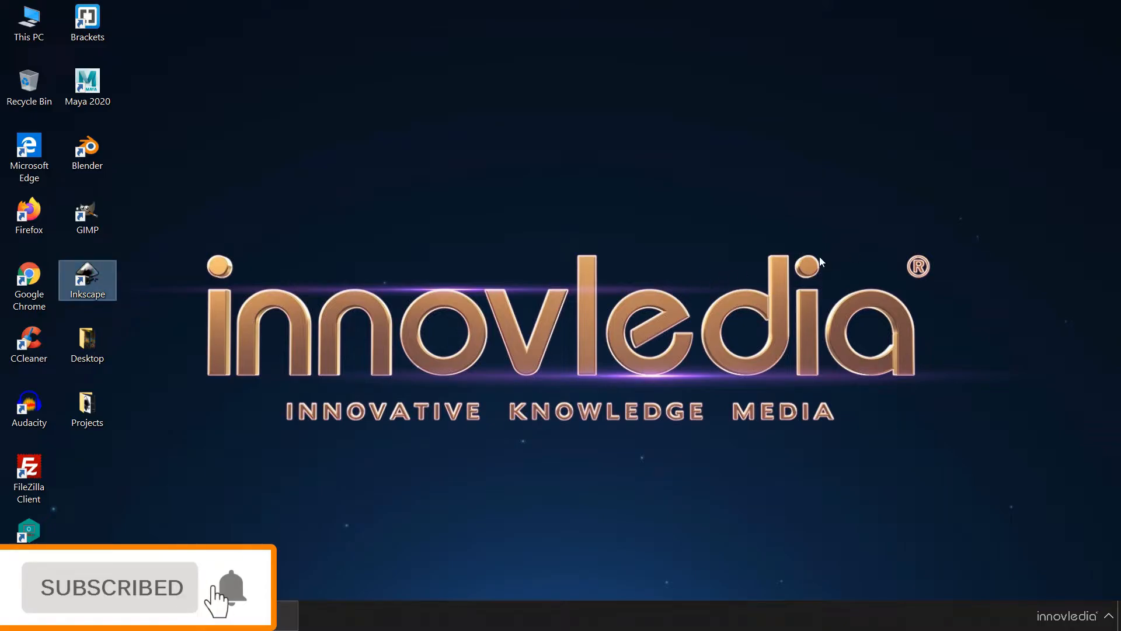
Launch Inkscape and create a new document from the Desktop 1080p screen template
double_click(87, 279)
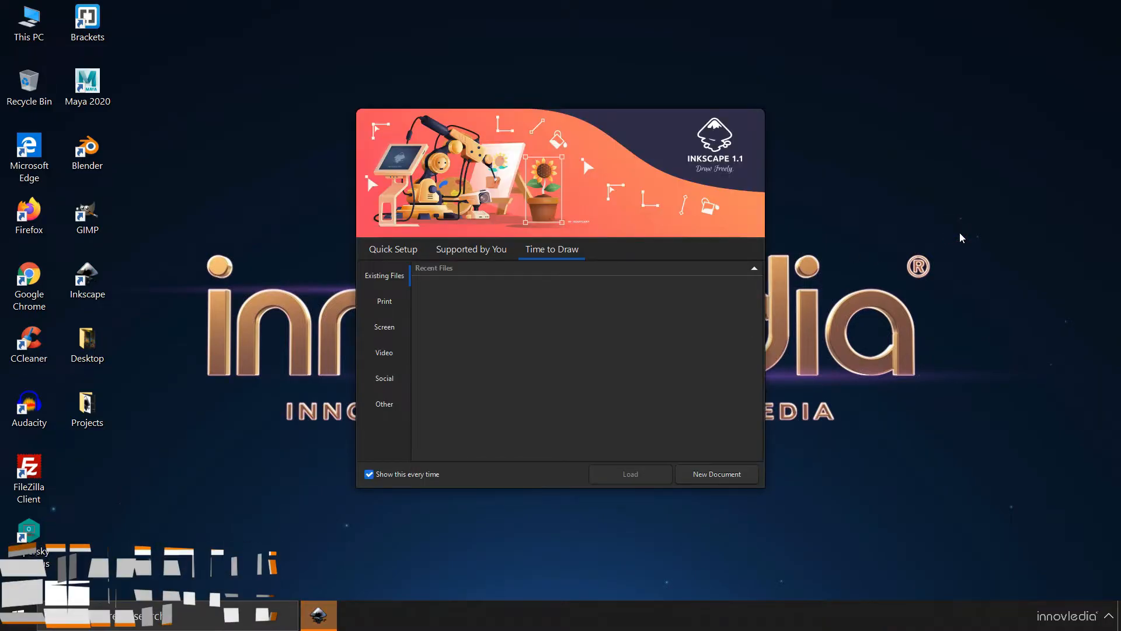
click(384, 327)
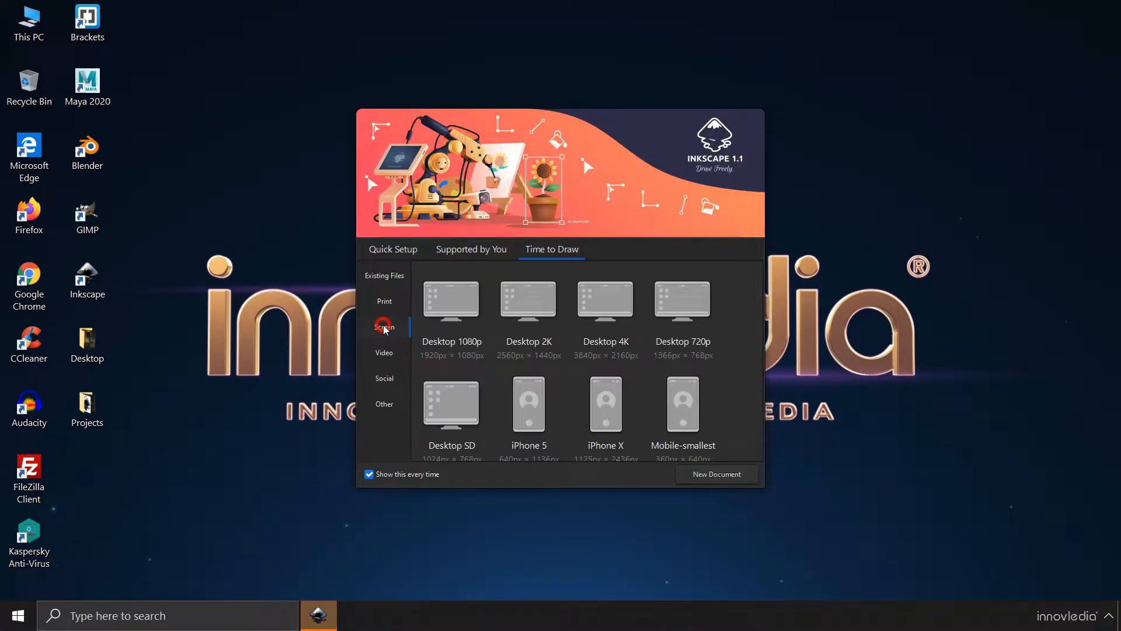
click(452, 299)
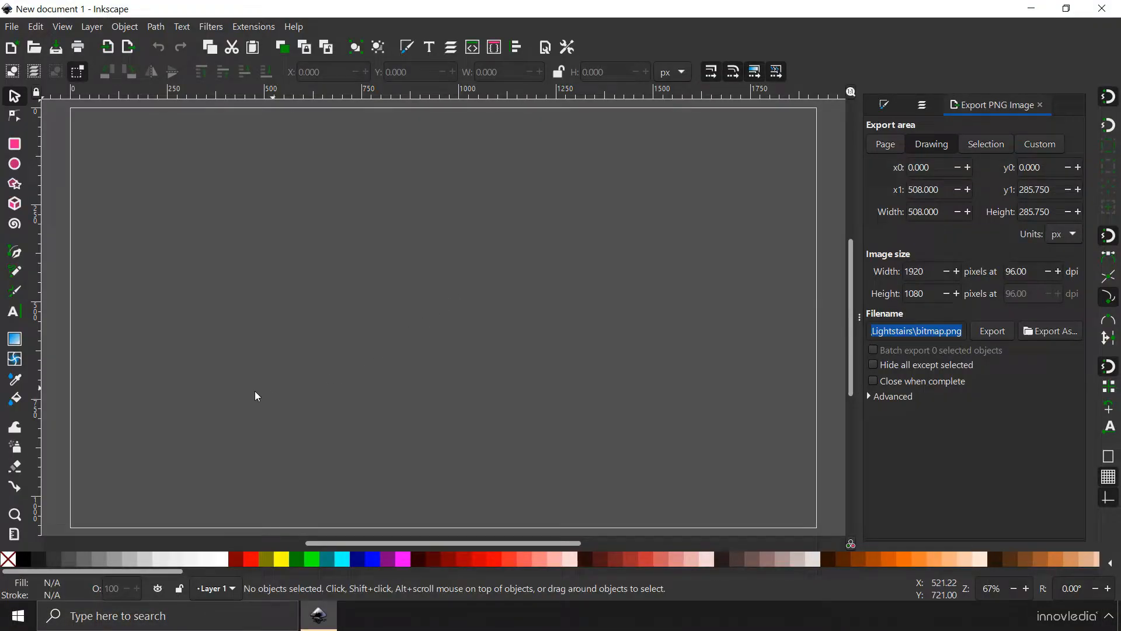
mouse_move(800, 478)
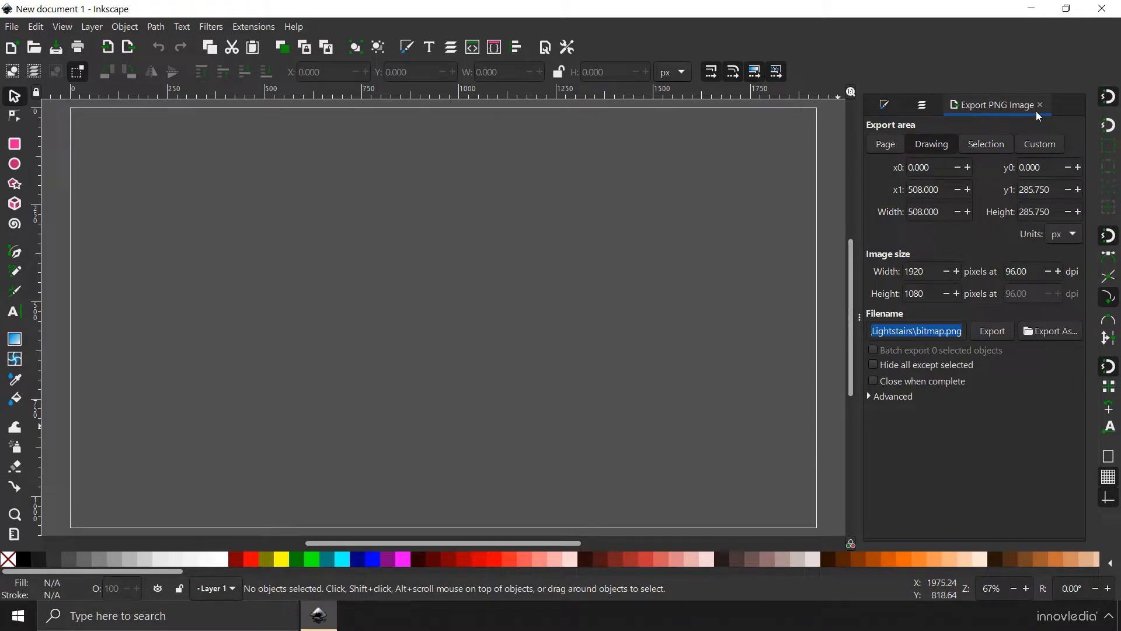
Close the Export PNG panel and start Extensions > Render > Barcode > QR Code
click(993, 105)
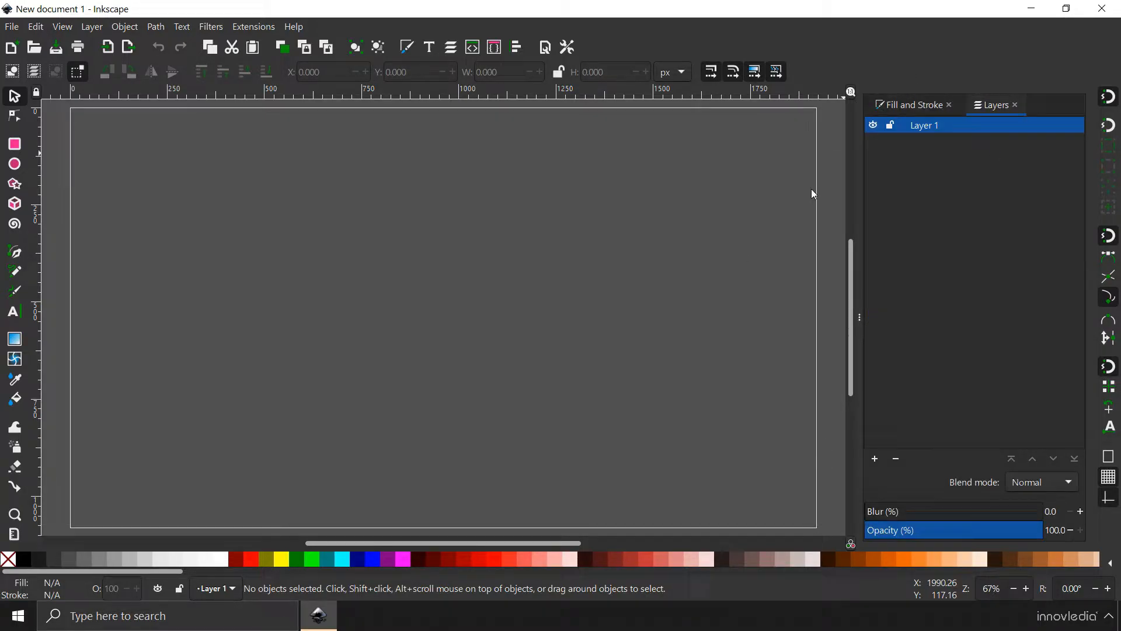
click(252, 27)
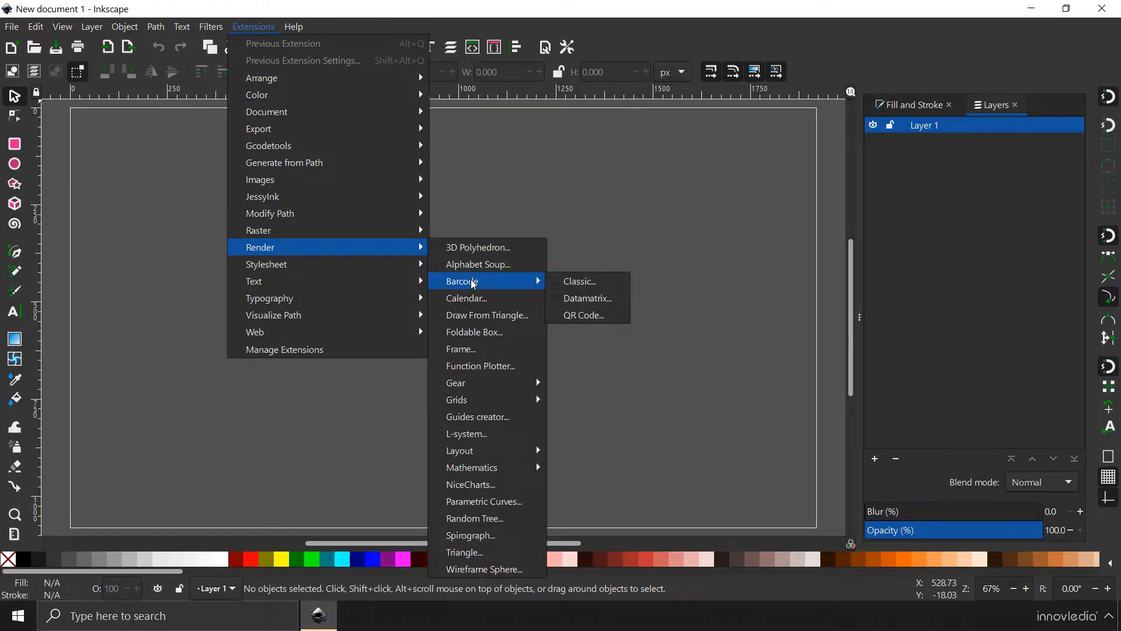
click(584, 315)
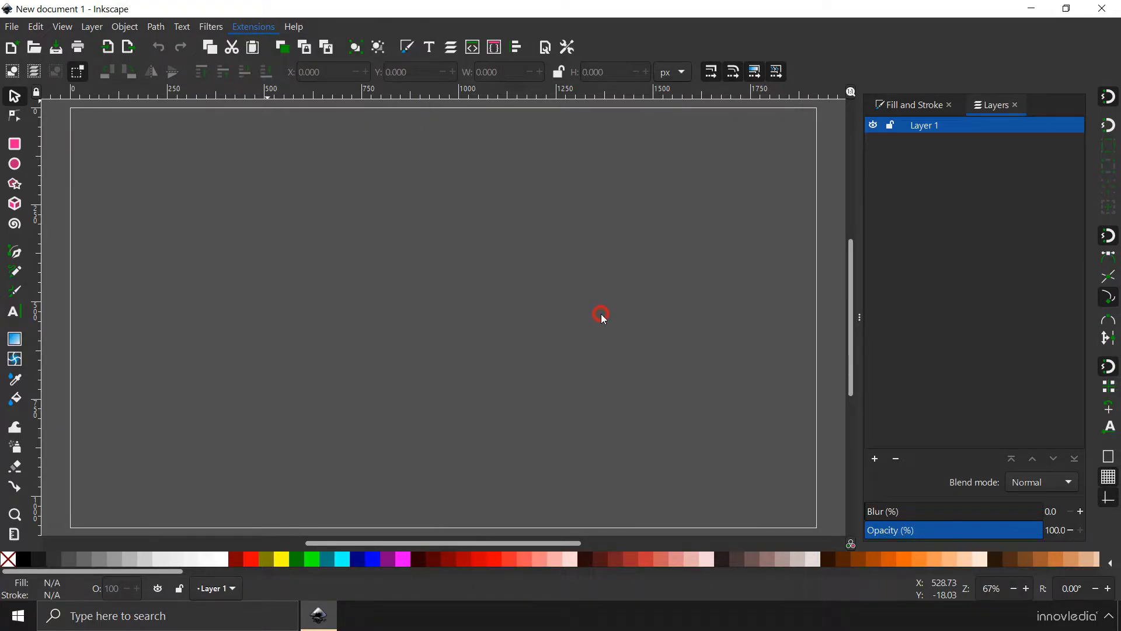
Centre the QR Code dialog and set text 'Innovledia is a great place to learn Inkscape!'
click(252, 26)
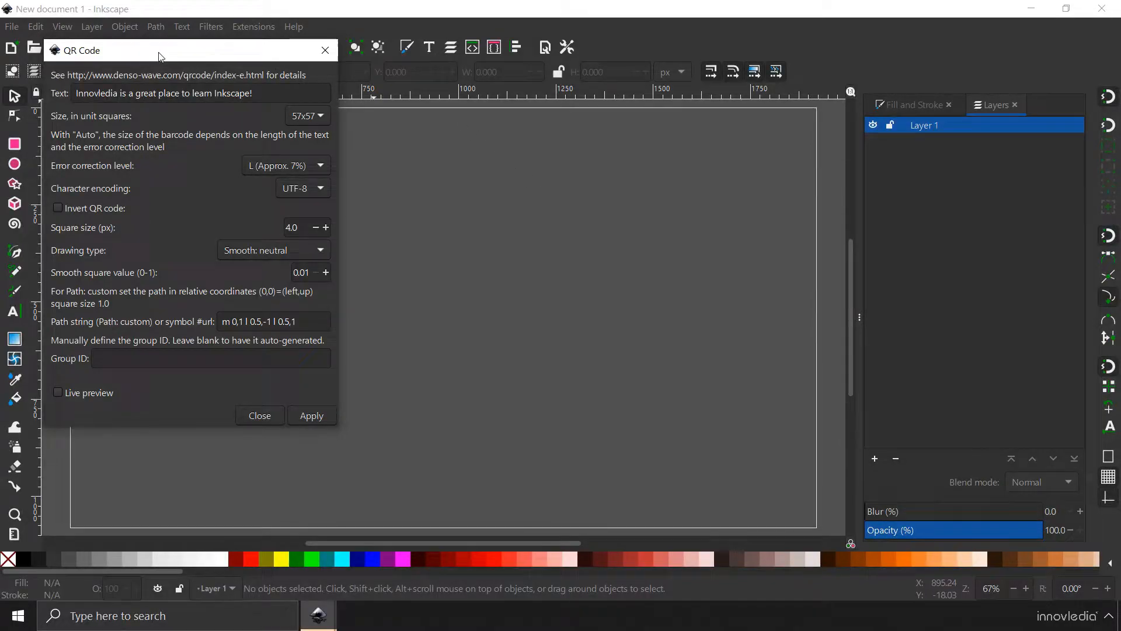
drag(157, 56, 500, 140)
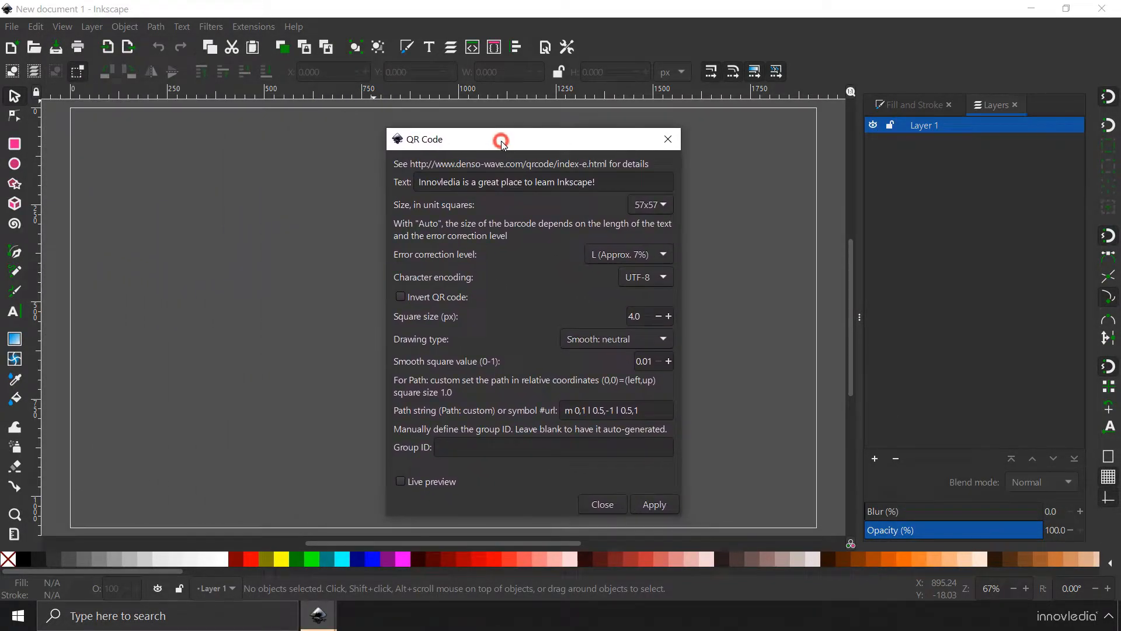
click(594, 182)
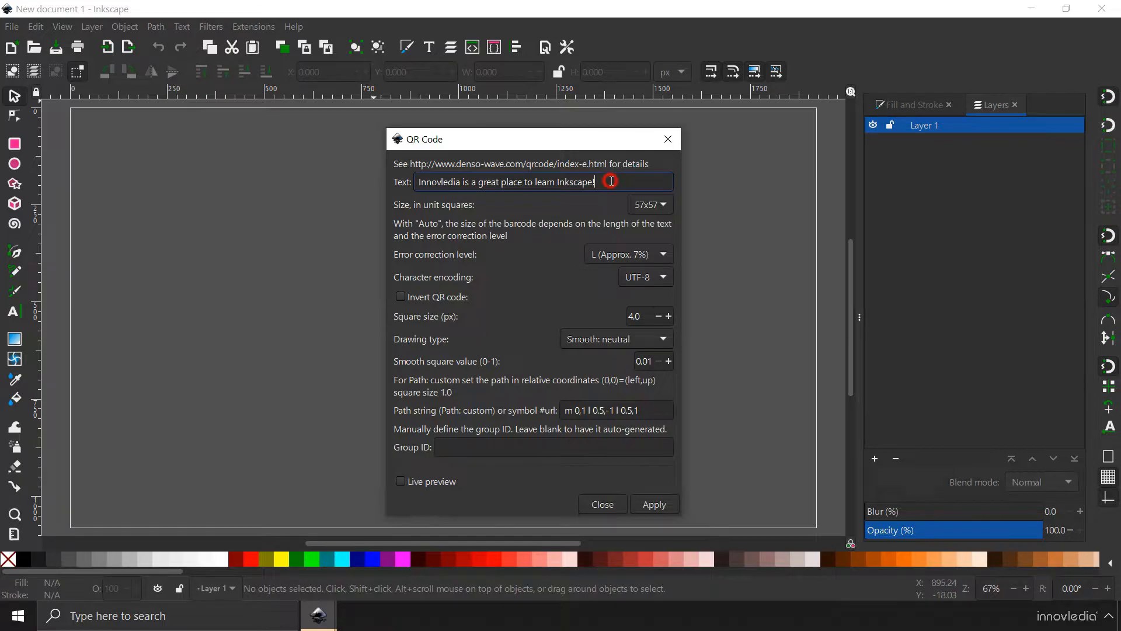
triple_click(508, 182)
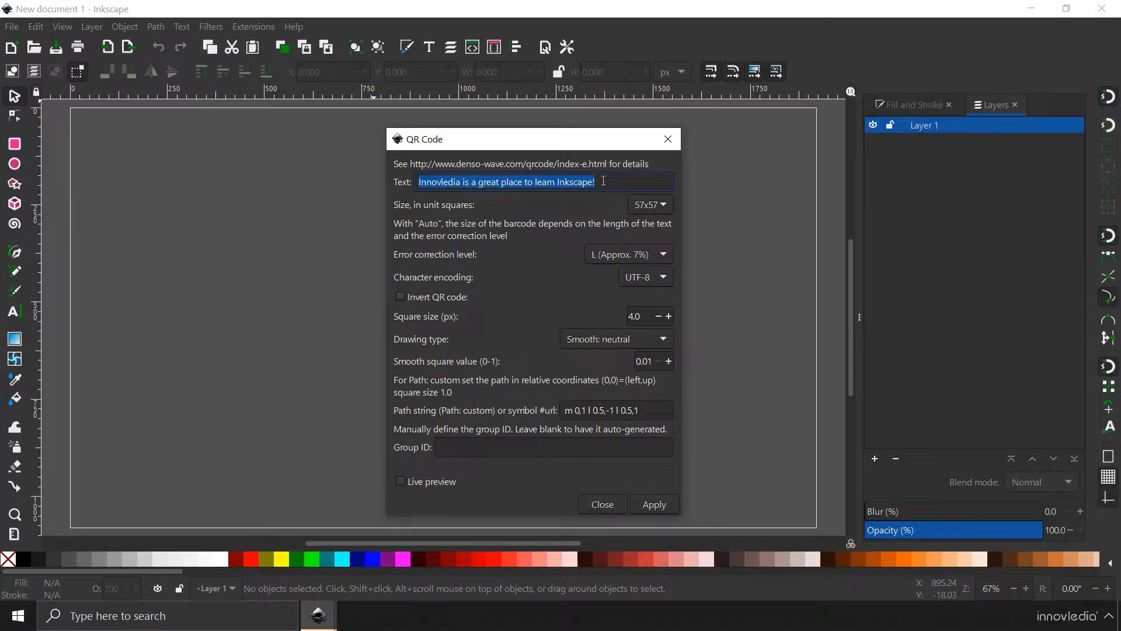
click(606, 182)
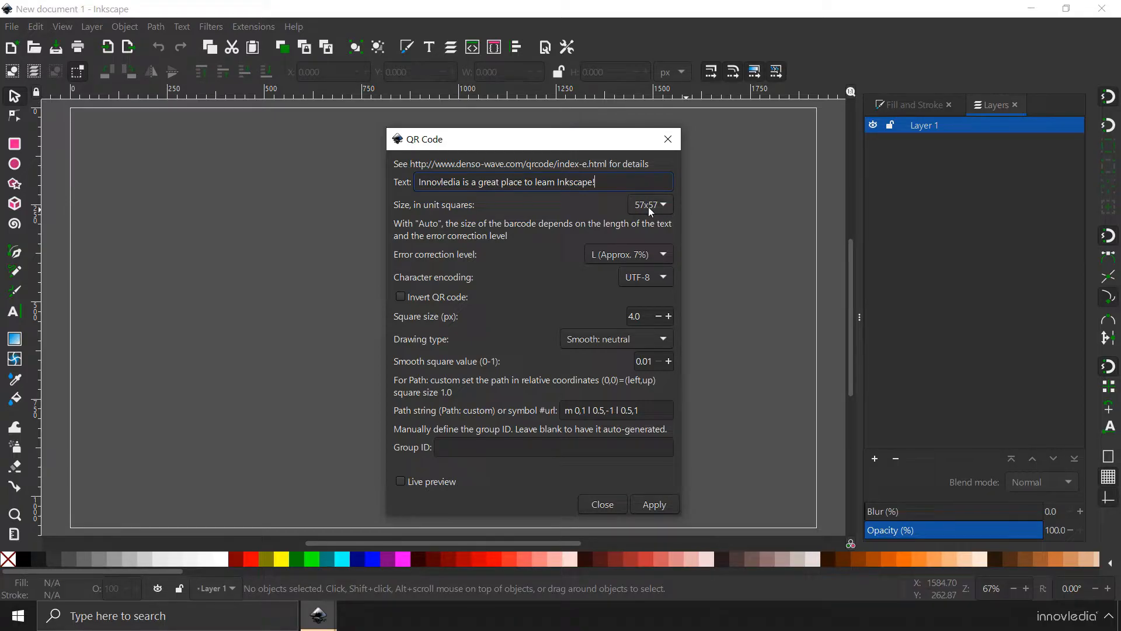
Keep size 57x57, square size 4.0 and smooth value 0.01
click(662, 205)
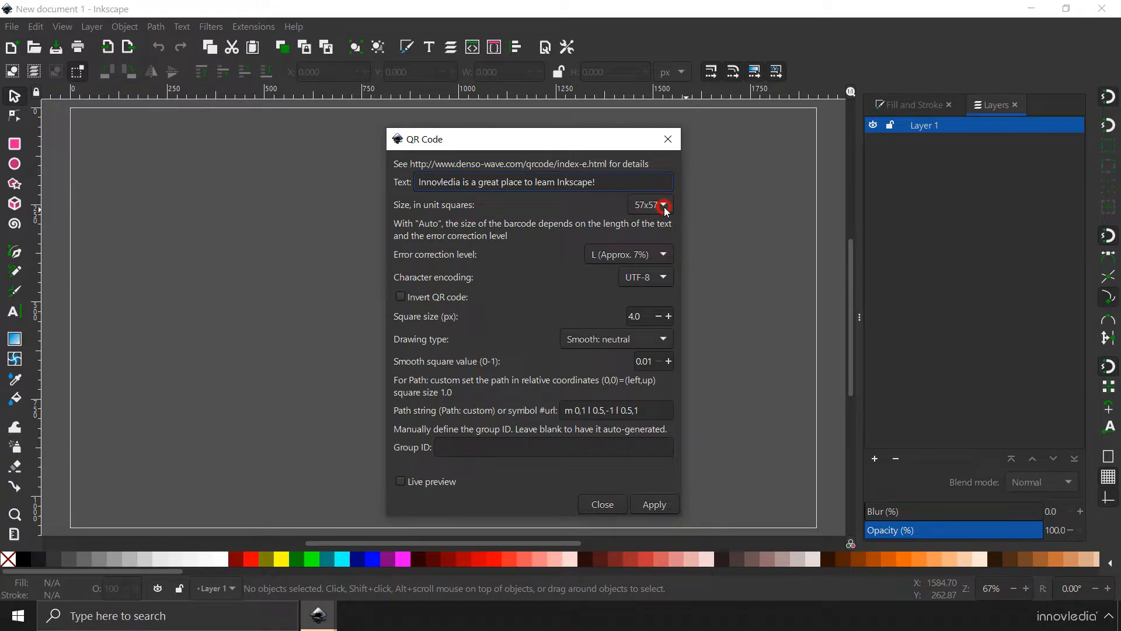
click(660, 205)
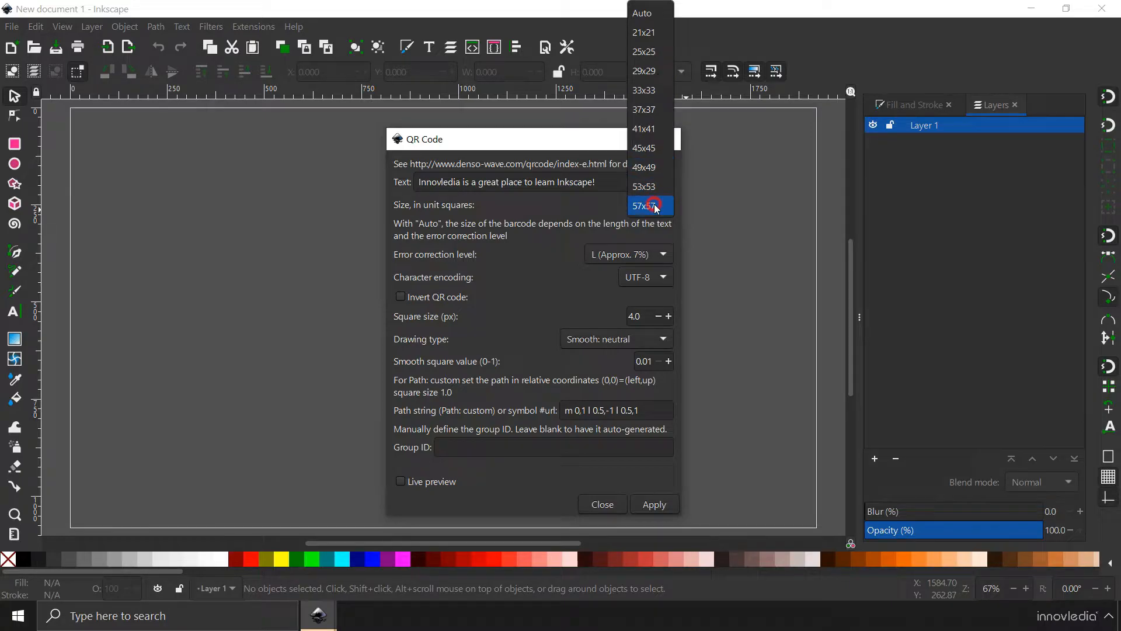
click(650, 206)
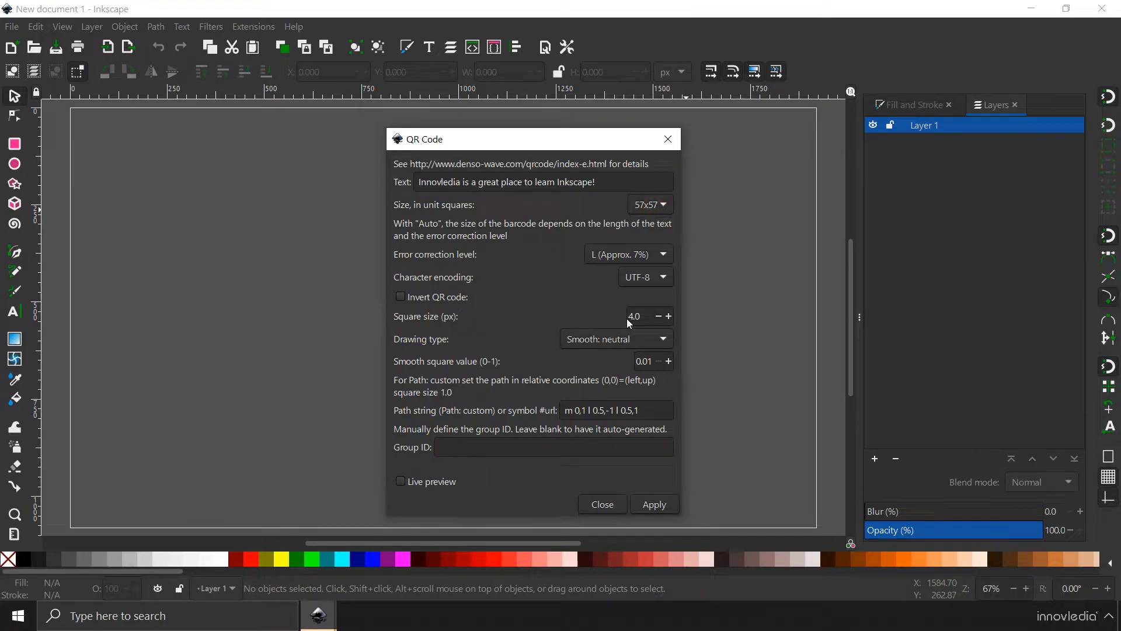
triple_click(634, 316)
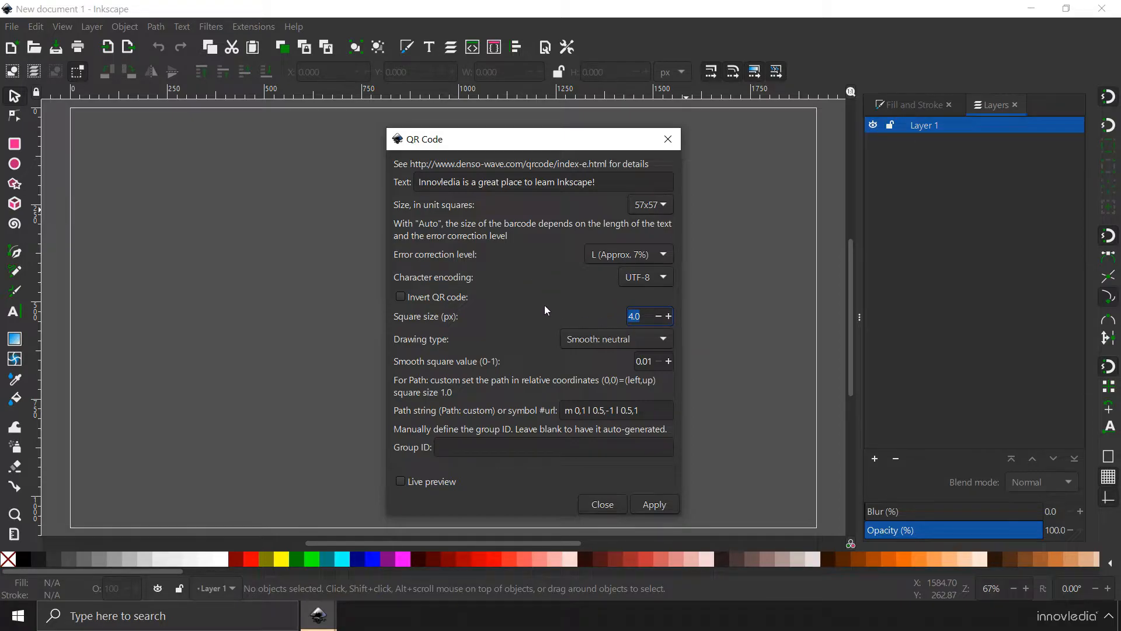
click(635, 315)
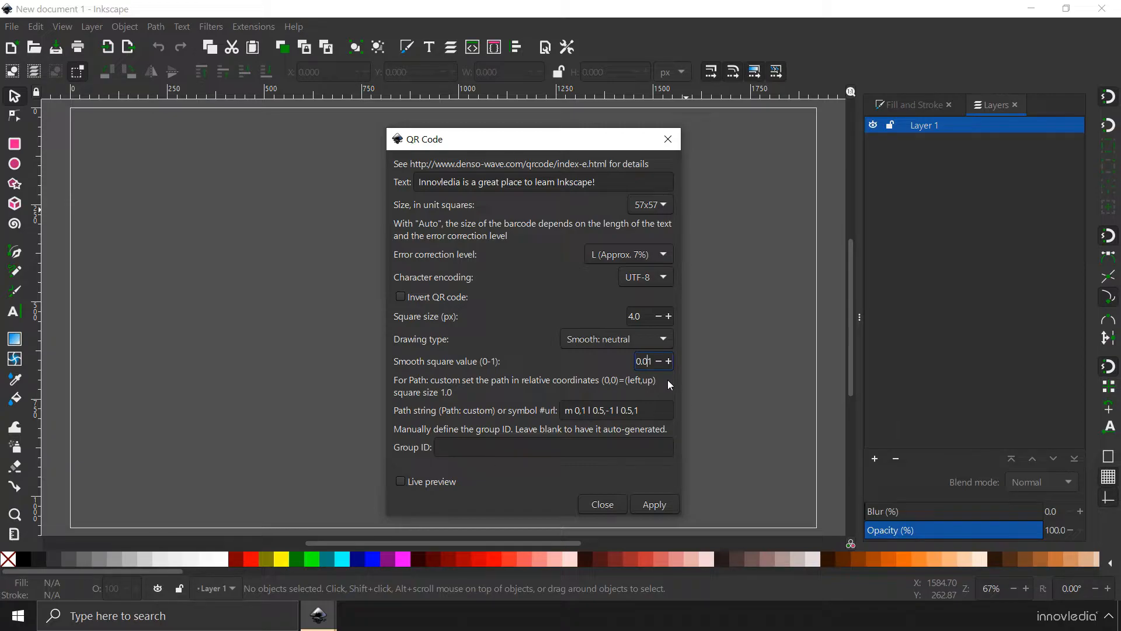
mouse_move(560, 259)
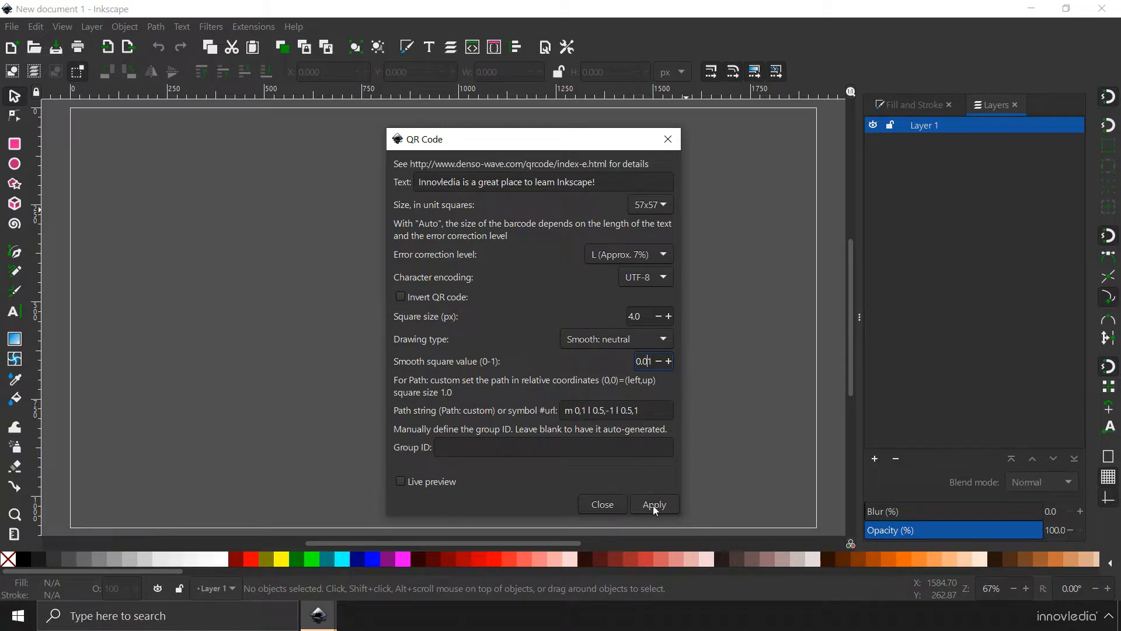
Apply the QR Code generator to render the code, then close the dialog
click(652, 504)
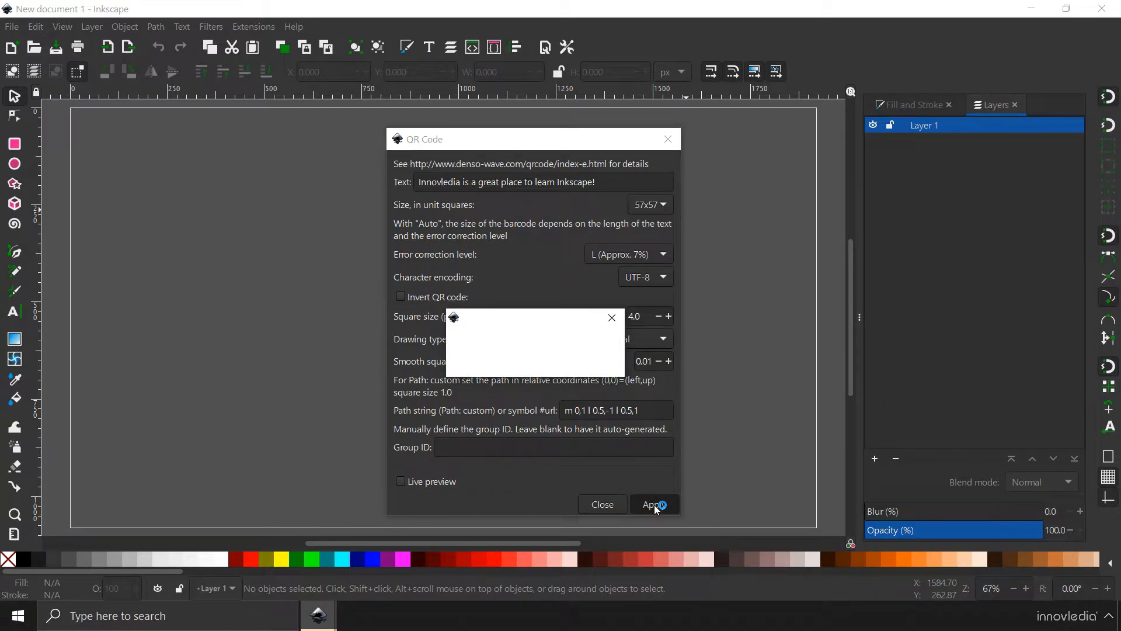
click(653, 504)
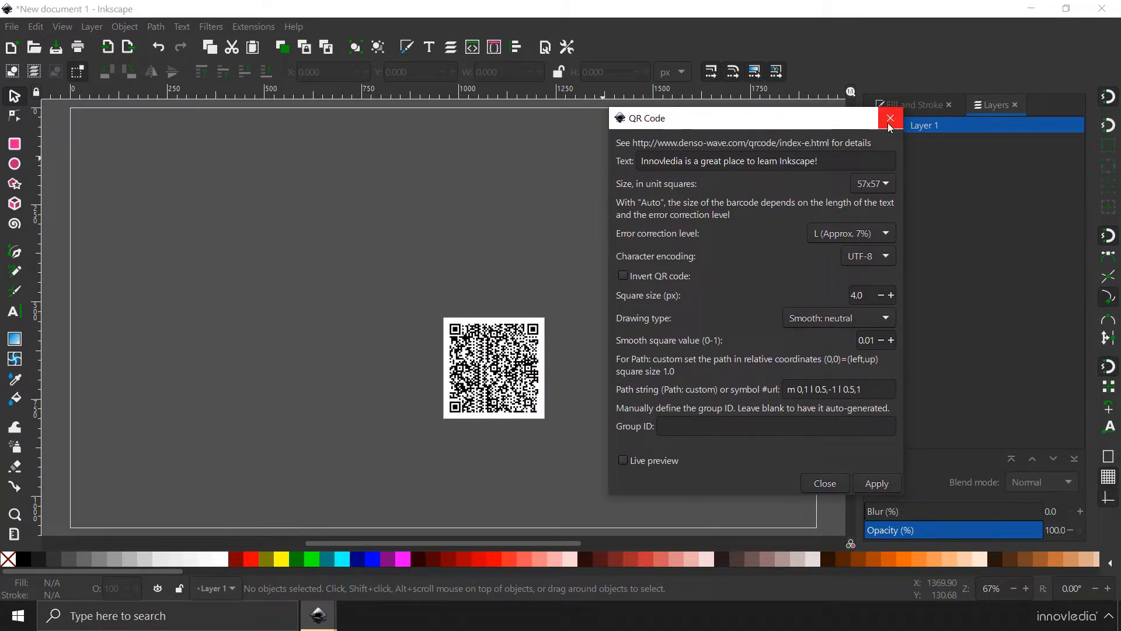
click(890, 118)
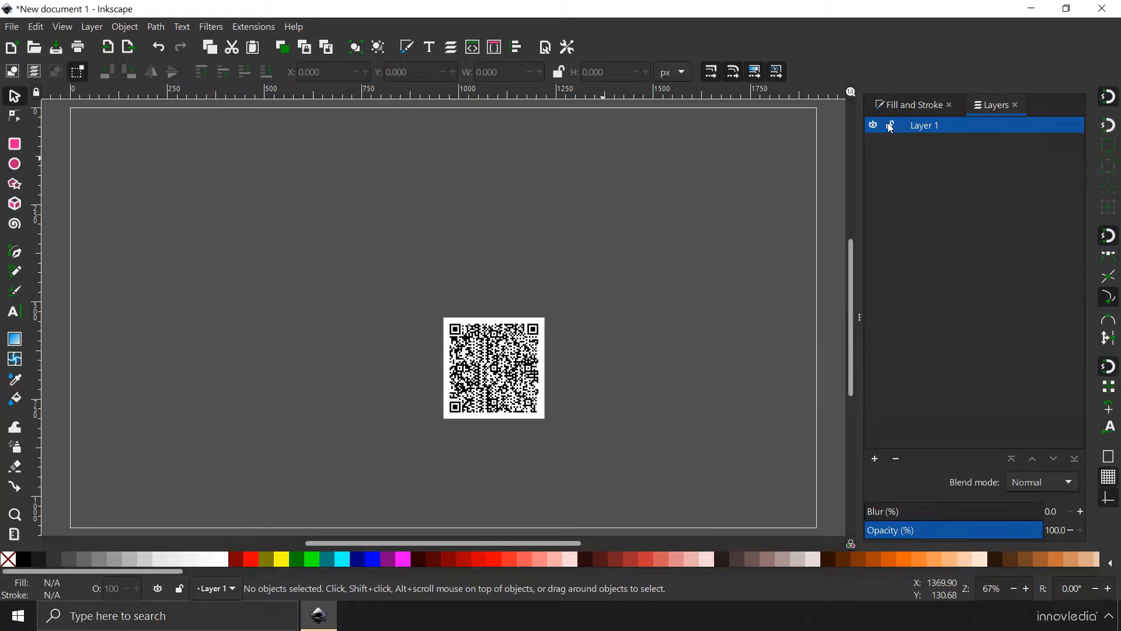
Scale the generated QR code group up to fill most of the page
click(494, 369)
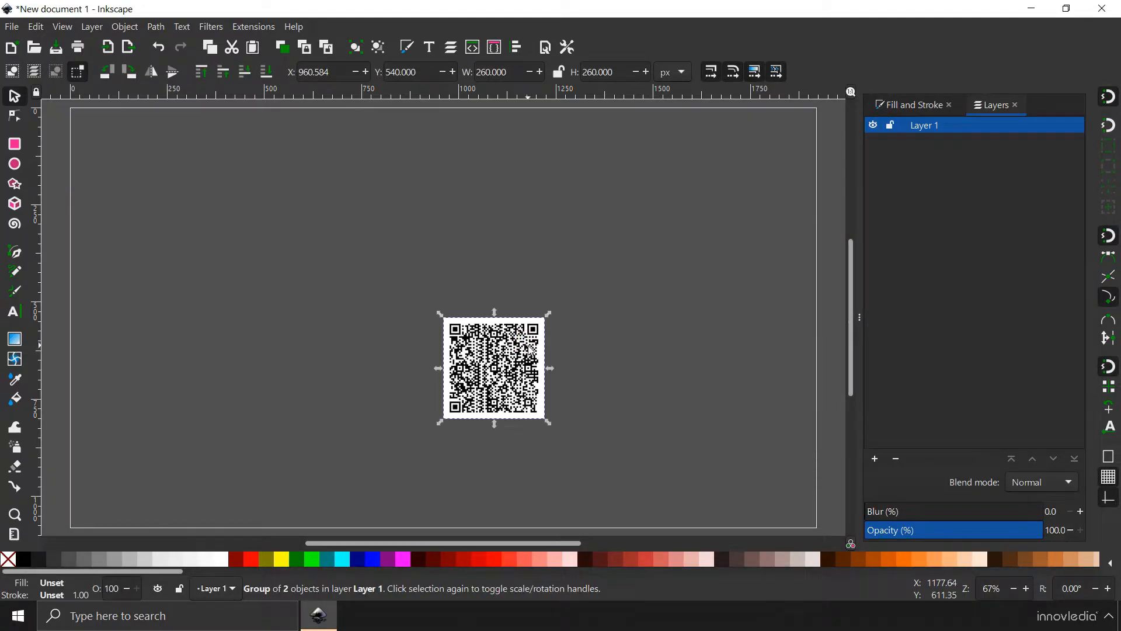
drag(494, 368, 440, 267)
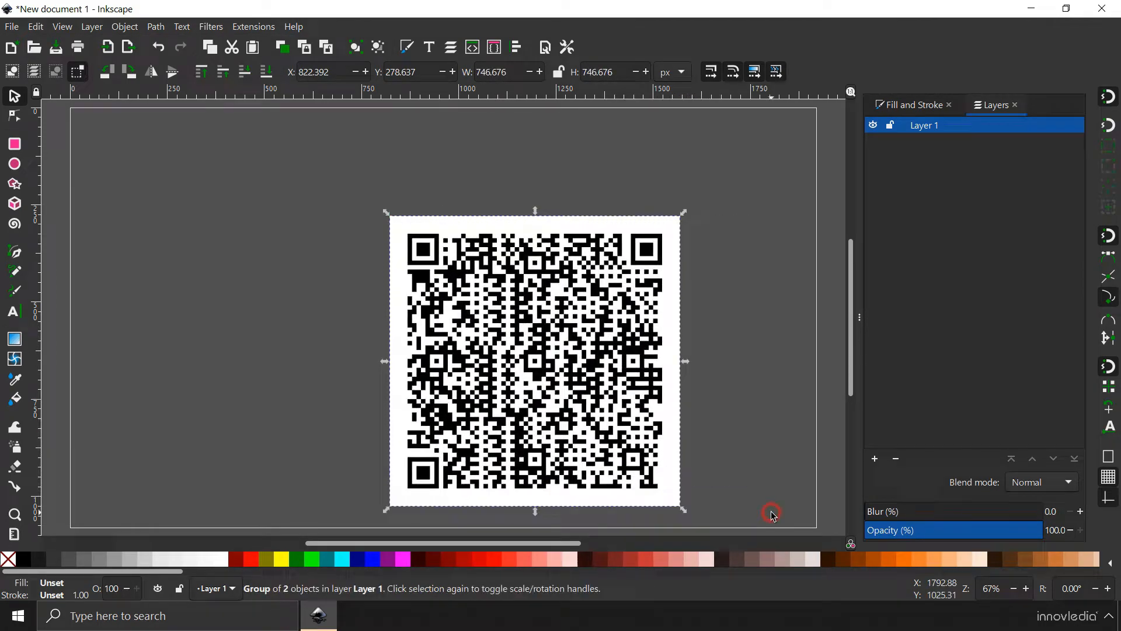
drag(771, 513, 272, 140)
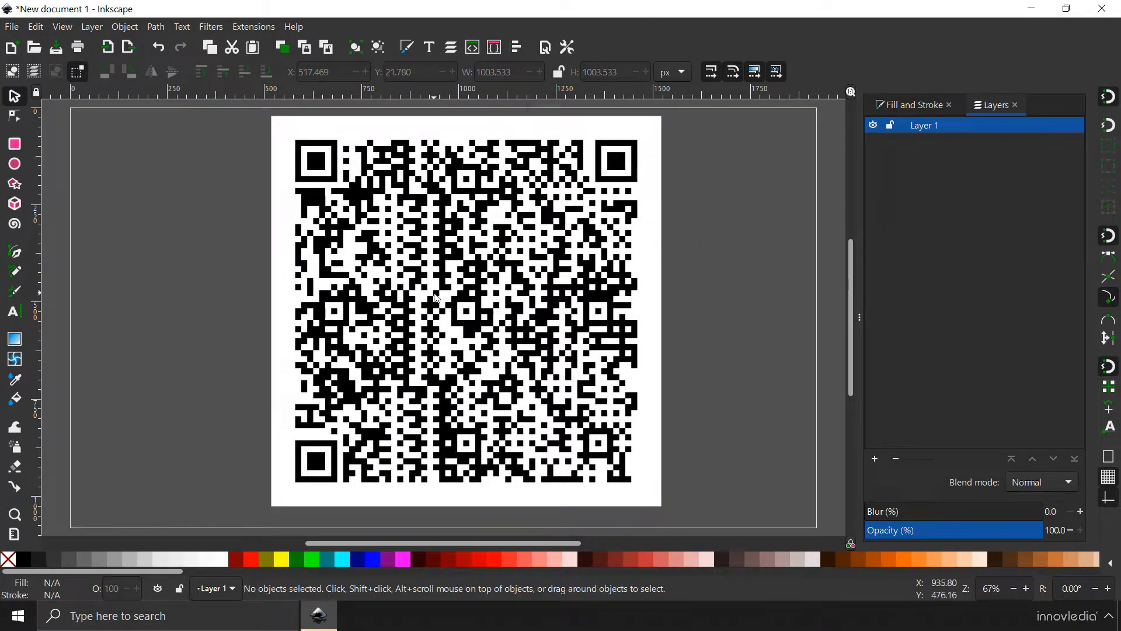
click(465, 312)
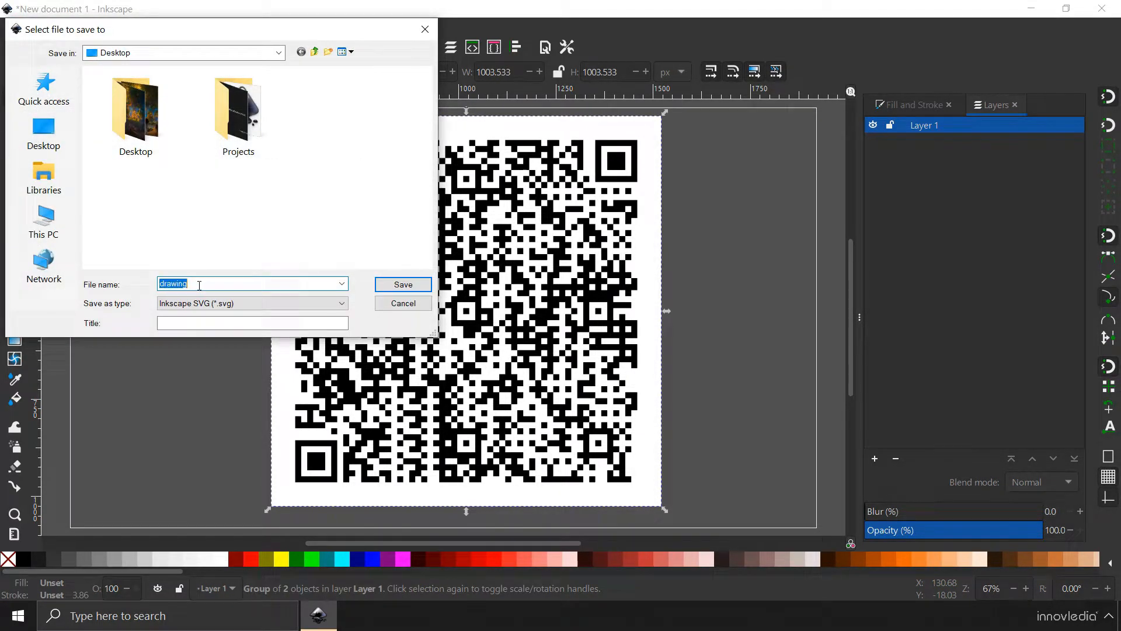
Save the drawing to the Desktop as Inkscape SVG named 'QR-Code'
text(QR-Code)
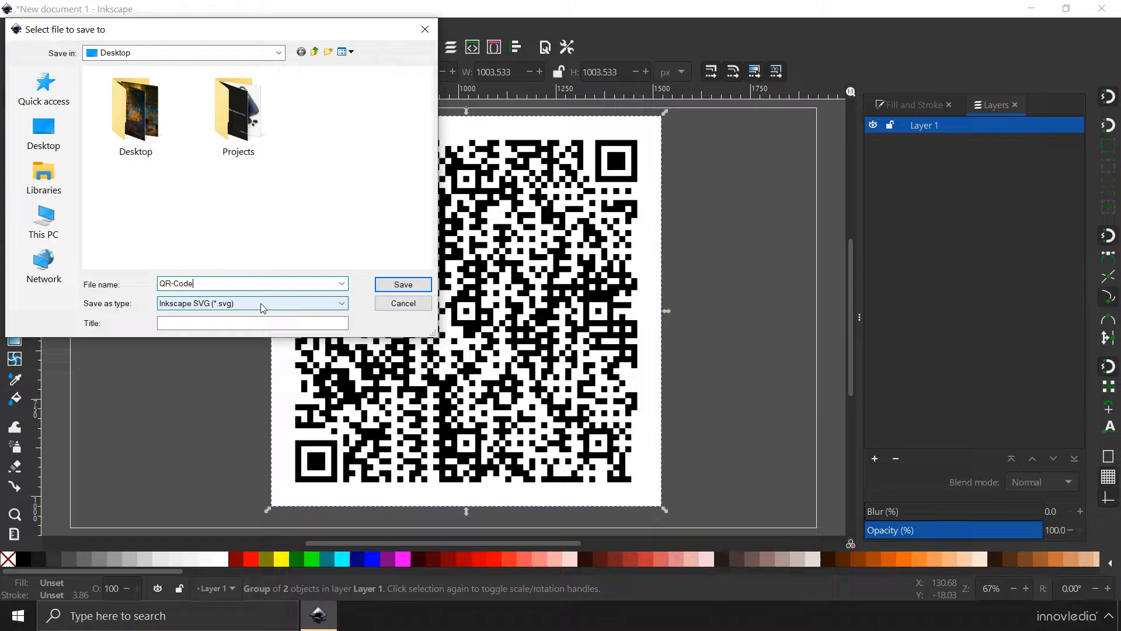
click(402, 284)
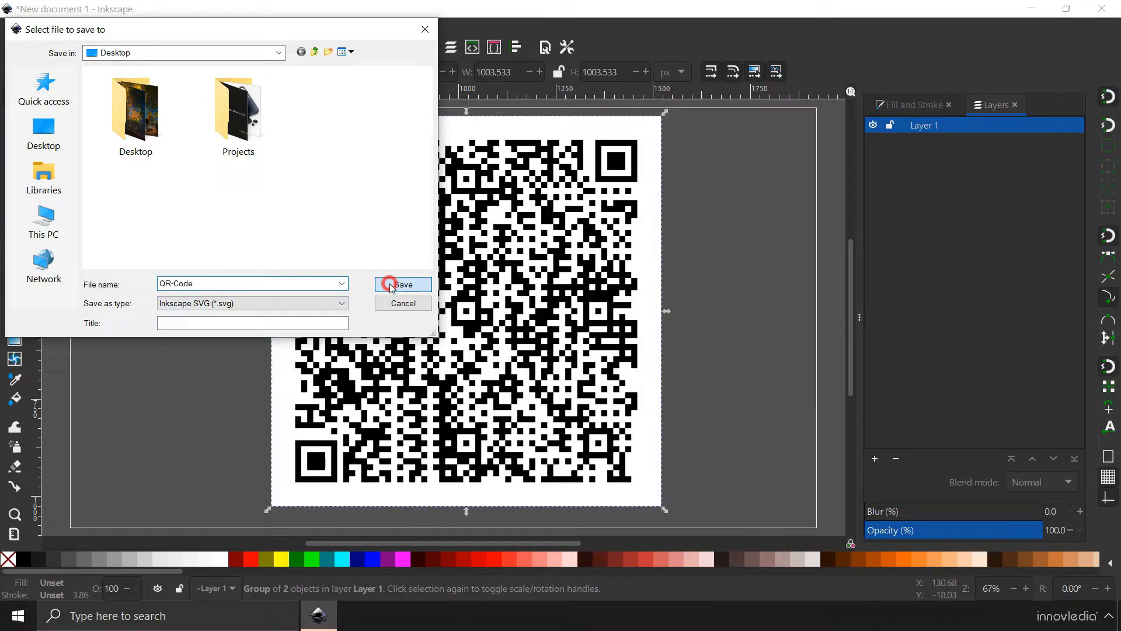
click(403, 284)
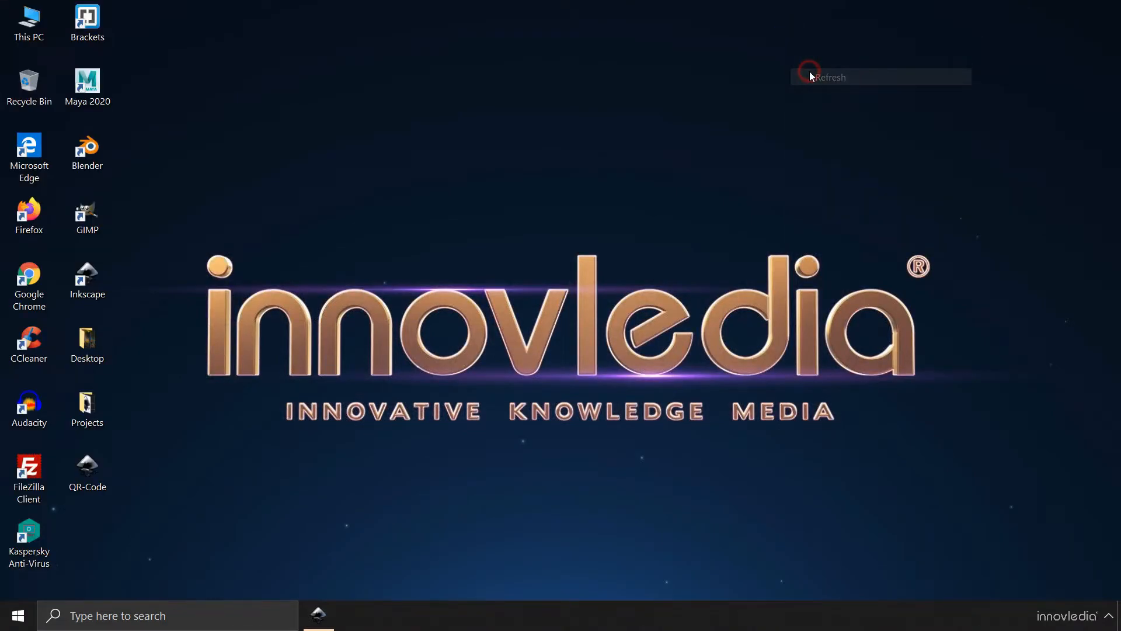
Refresh the desktop to show QR-Code and restore the drawing in Inkscape
click(86, 472)
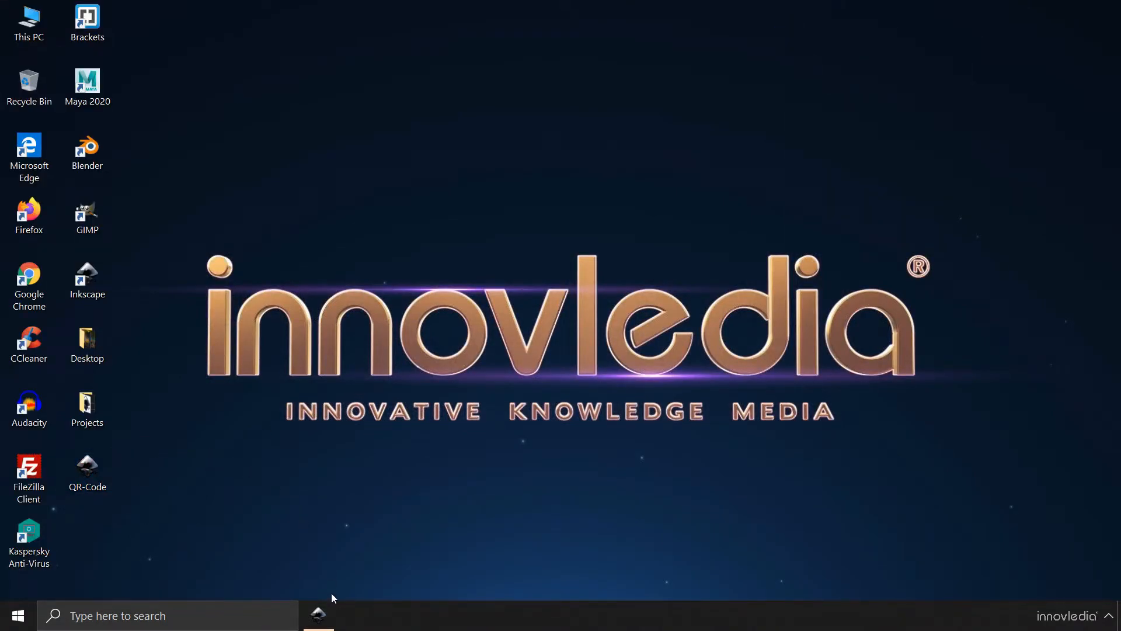
double_click(87, 465)
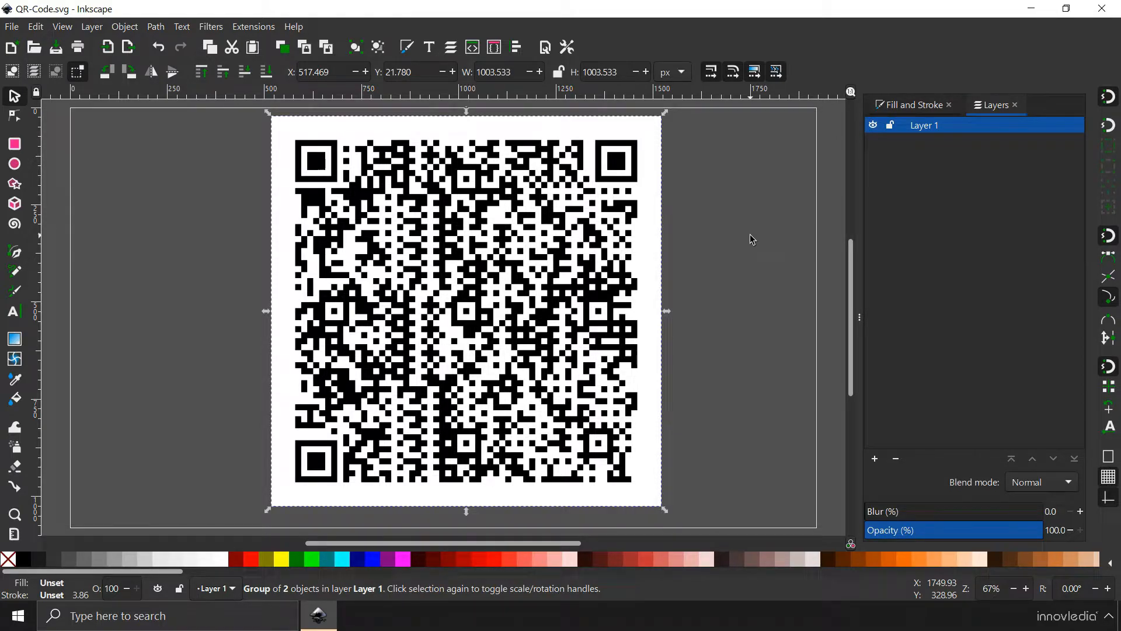
mouse_move(710, 226)
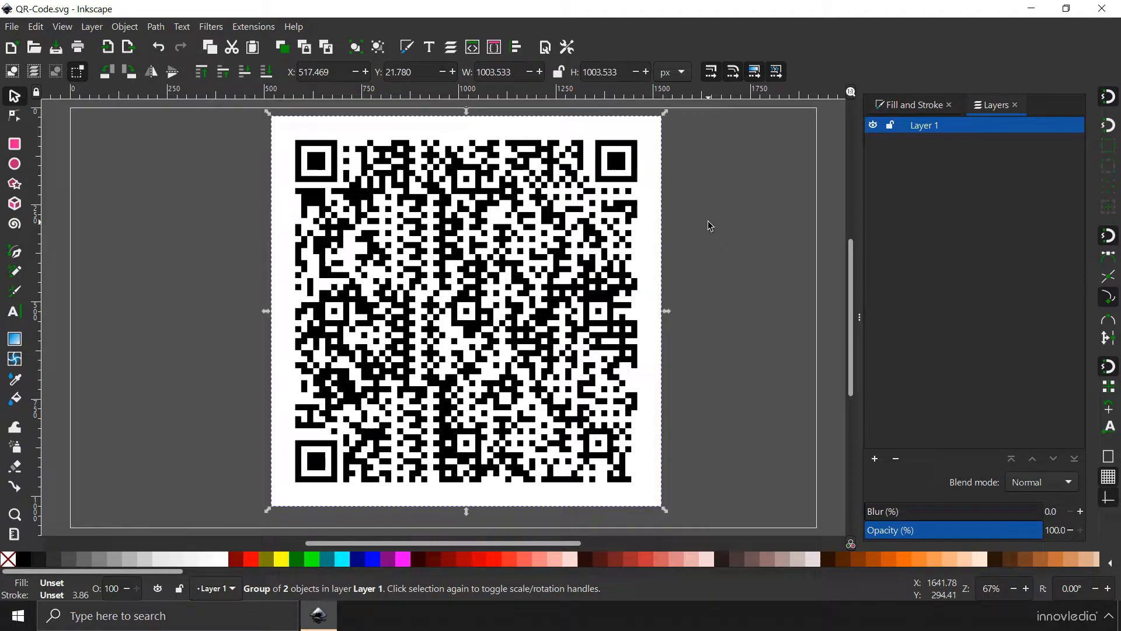
mouse_move(560, 199)
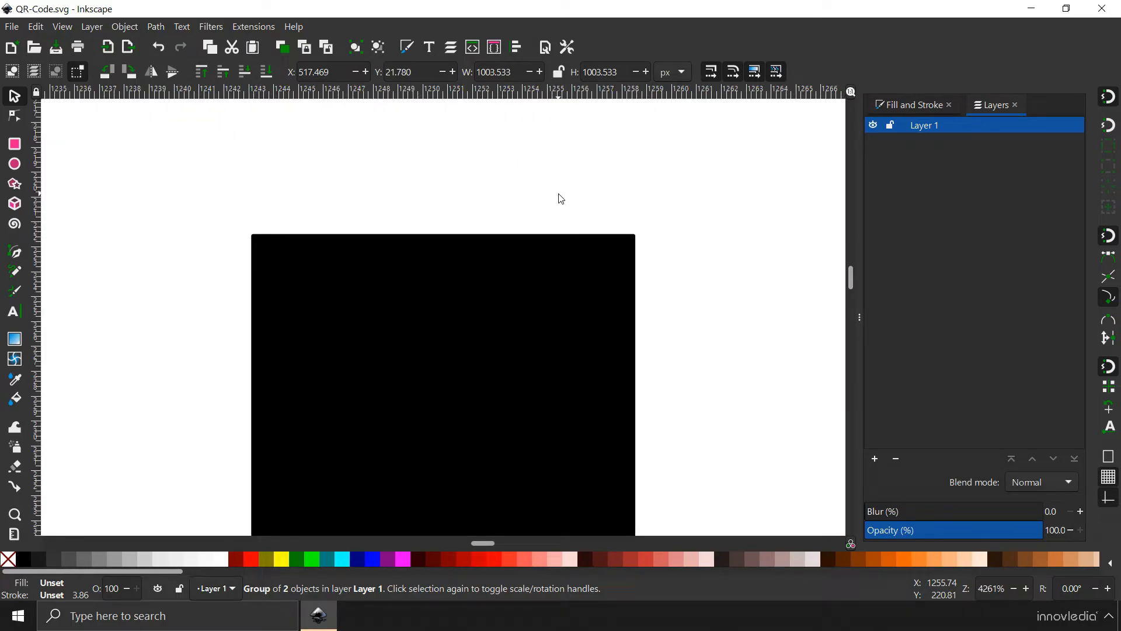
mouse_move(483, 322)
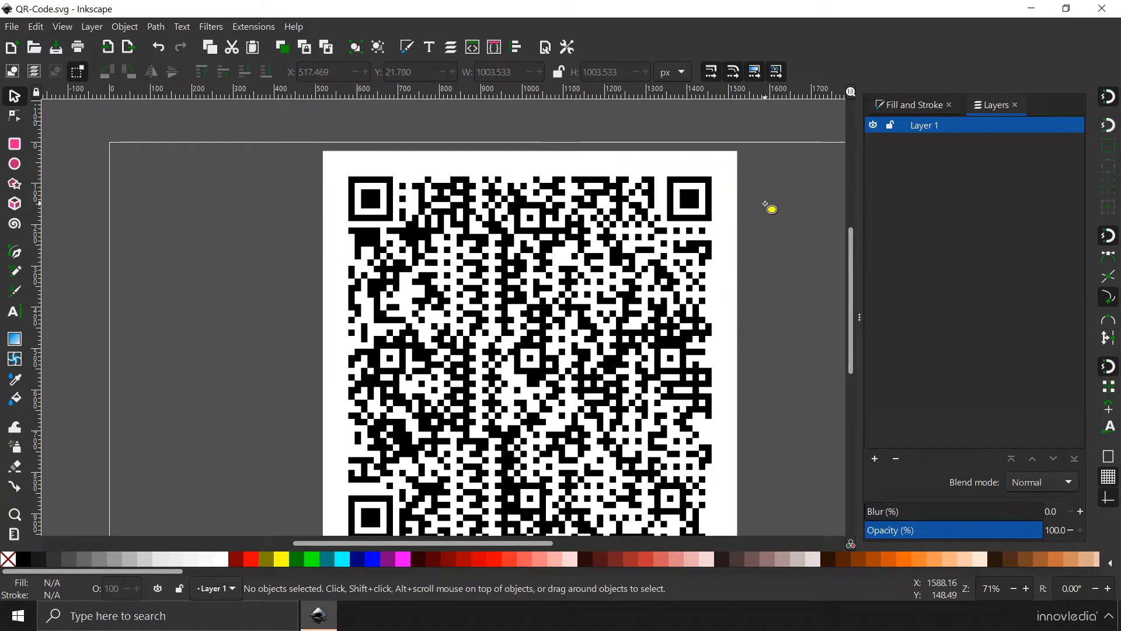
click(14, 163)
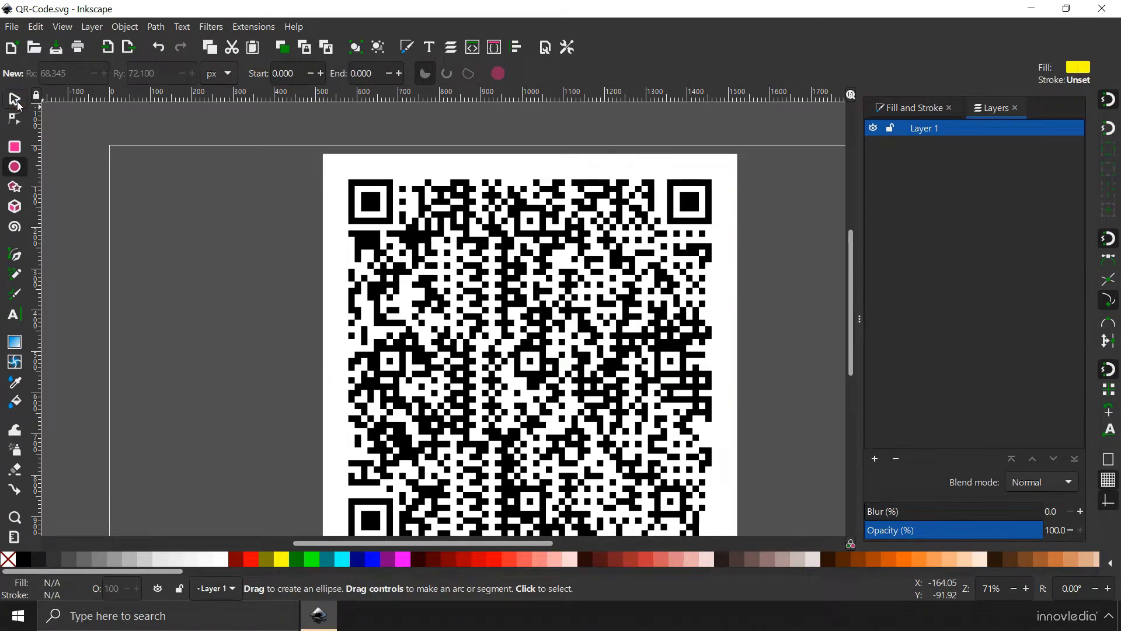
click(12, 97)
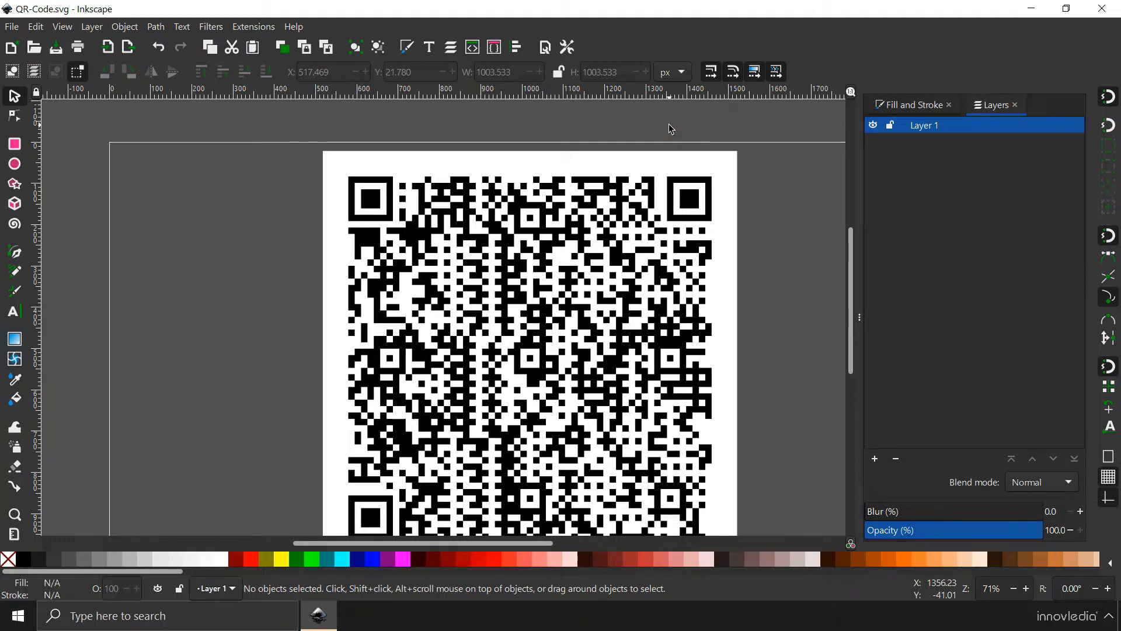
scroll(down, 3)
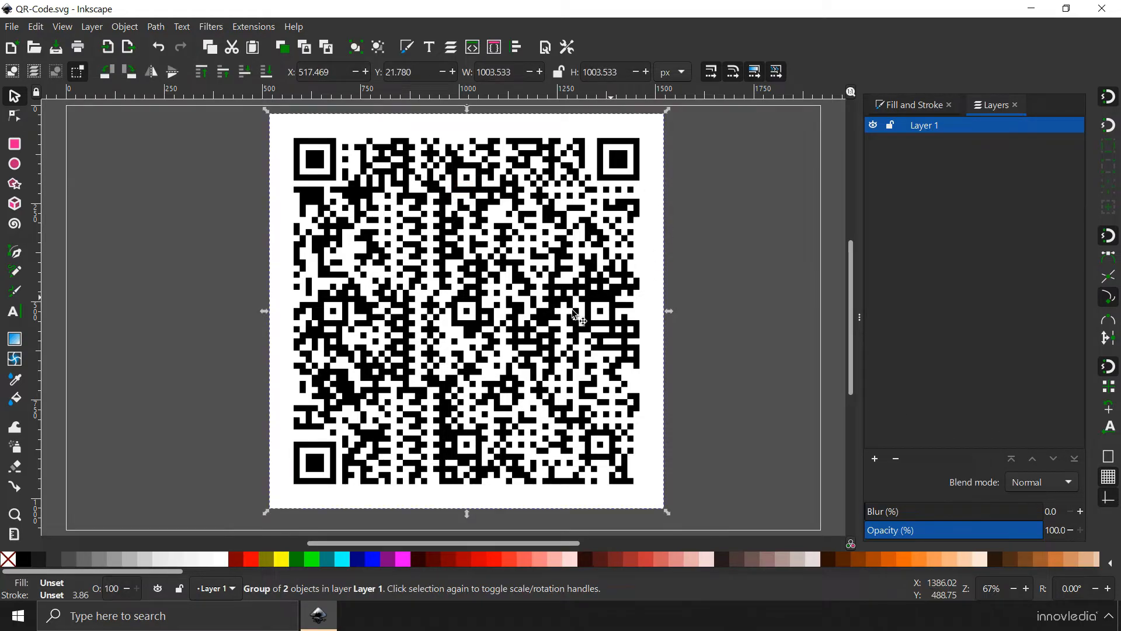
mouse_move(439, 247)
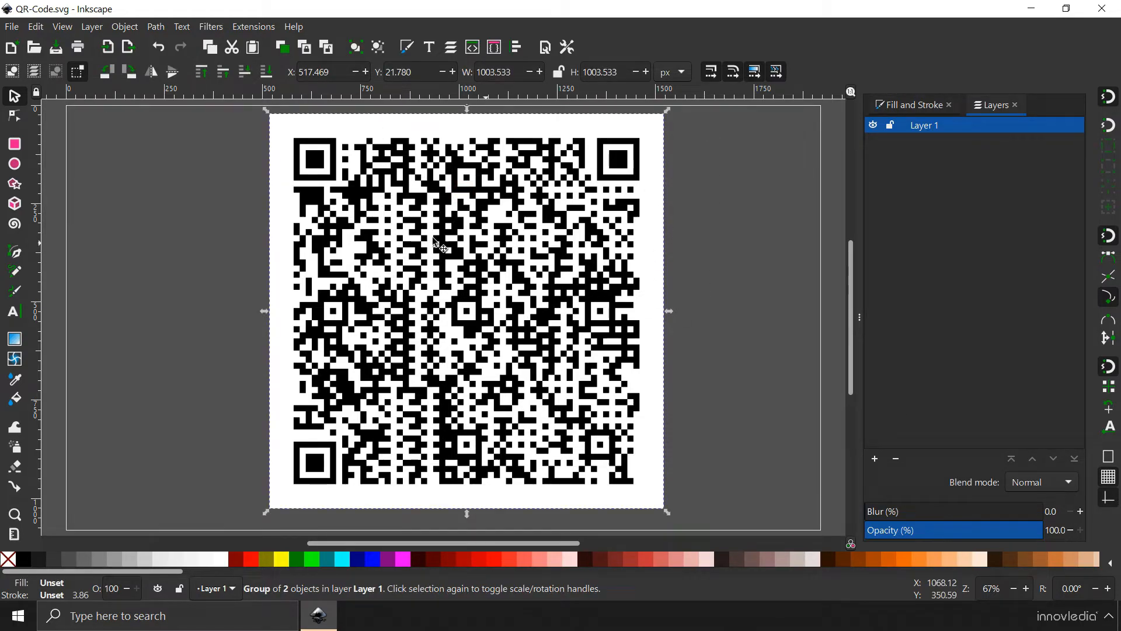
Set the PNG export width and height to 2000 pixels for the QR code group
click(12, 26)
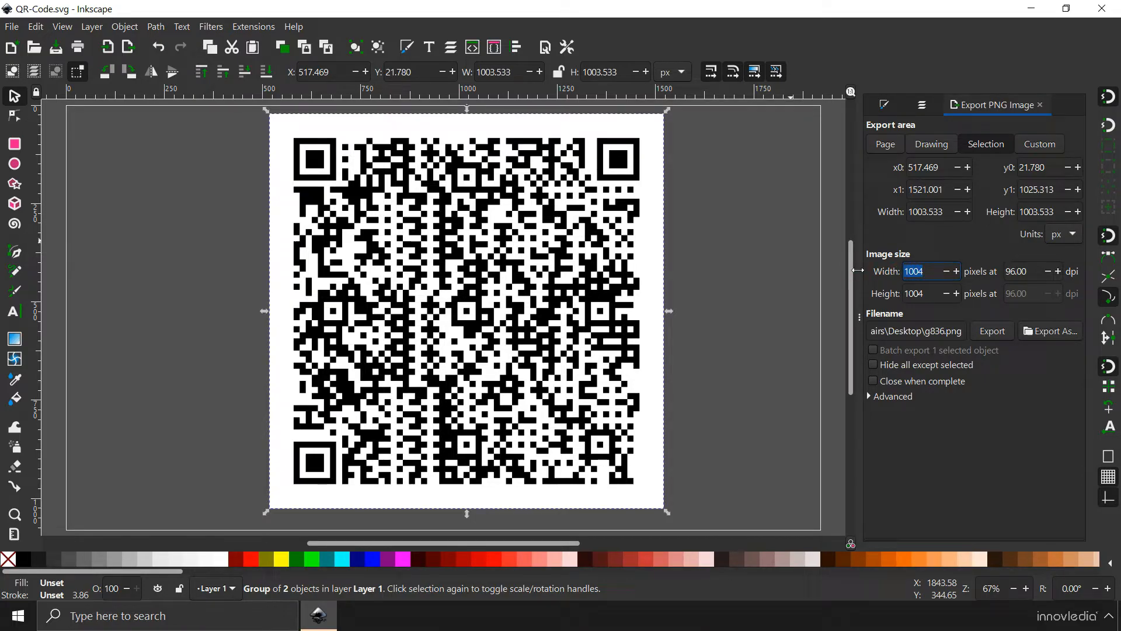
text(2000)
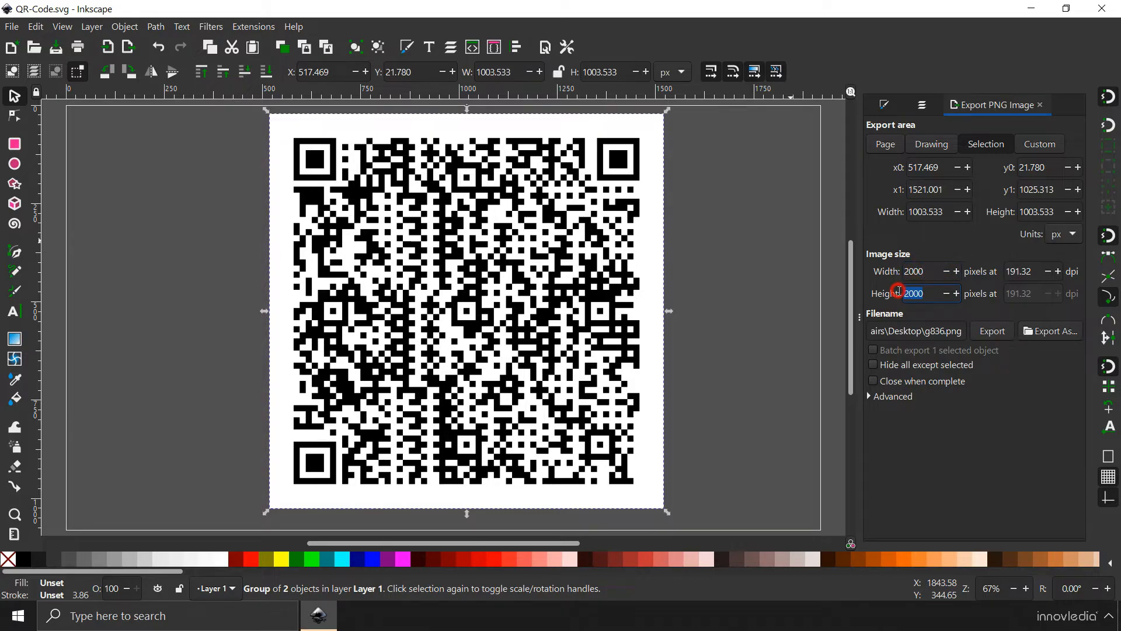
click(913, 271)
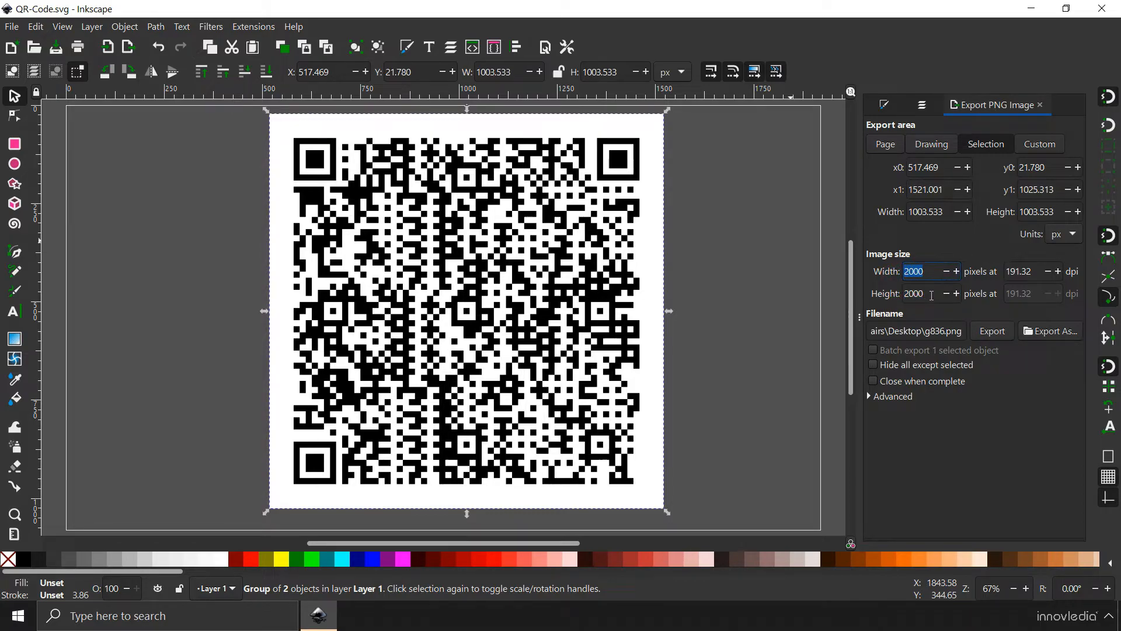
click(922, 293)
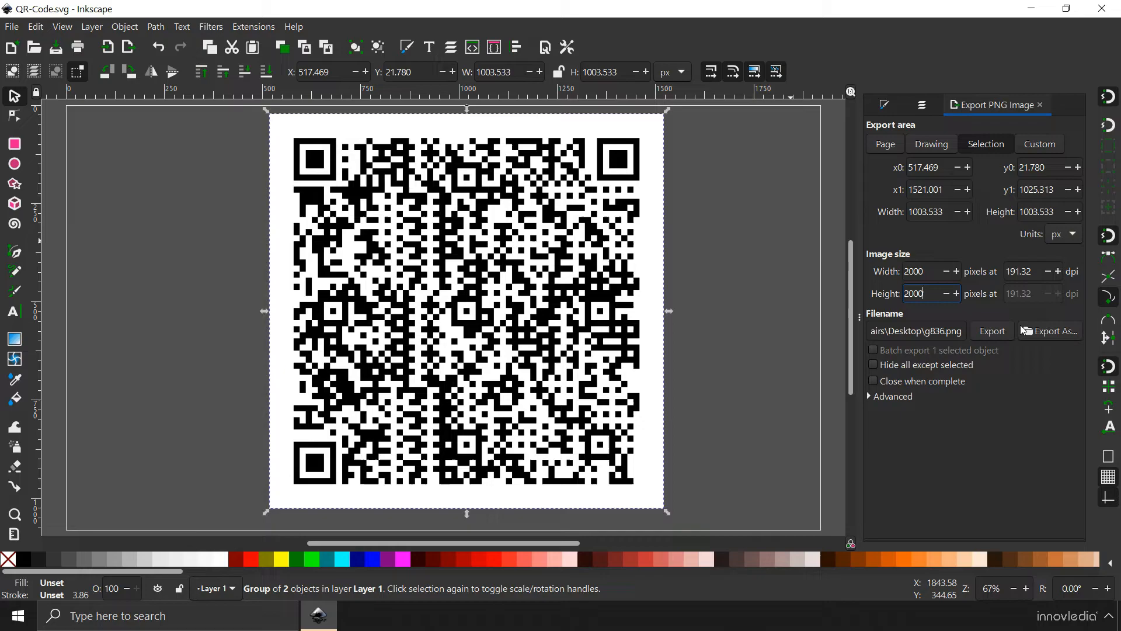
click(1051, 331)
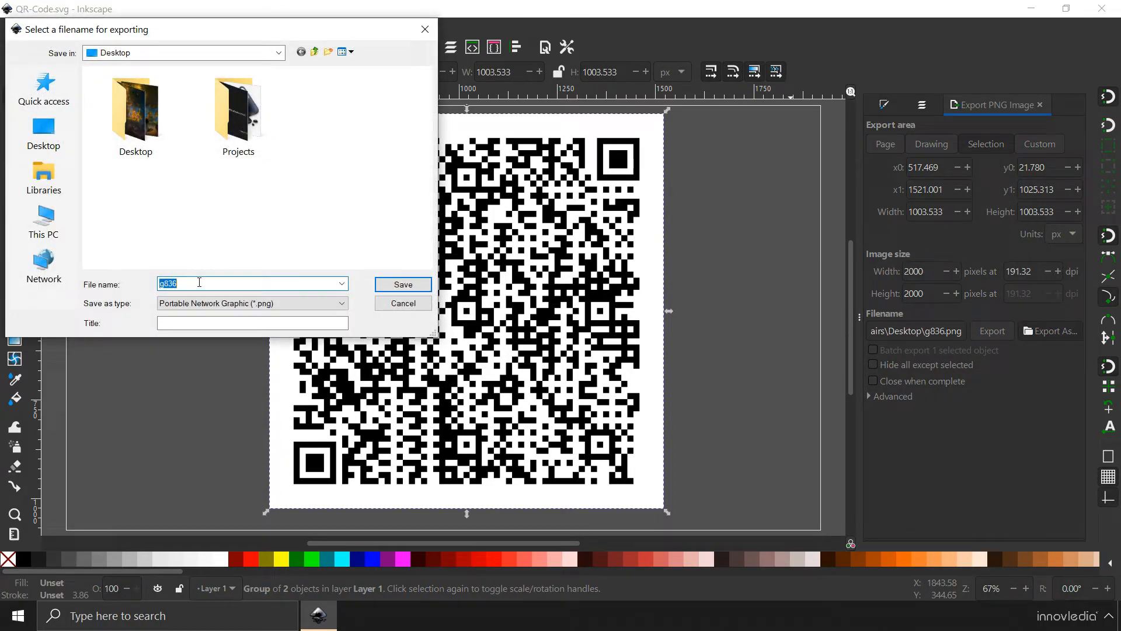
Export the PNG to the Desktop with file name 'QR'
text(QR)
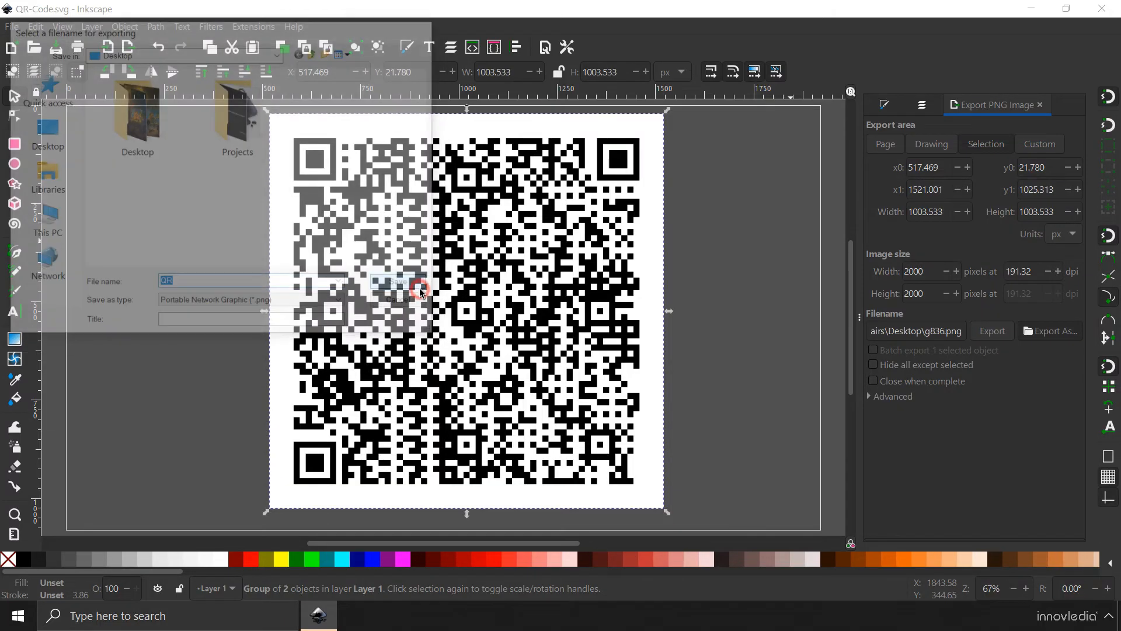
click(390, 283)
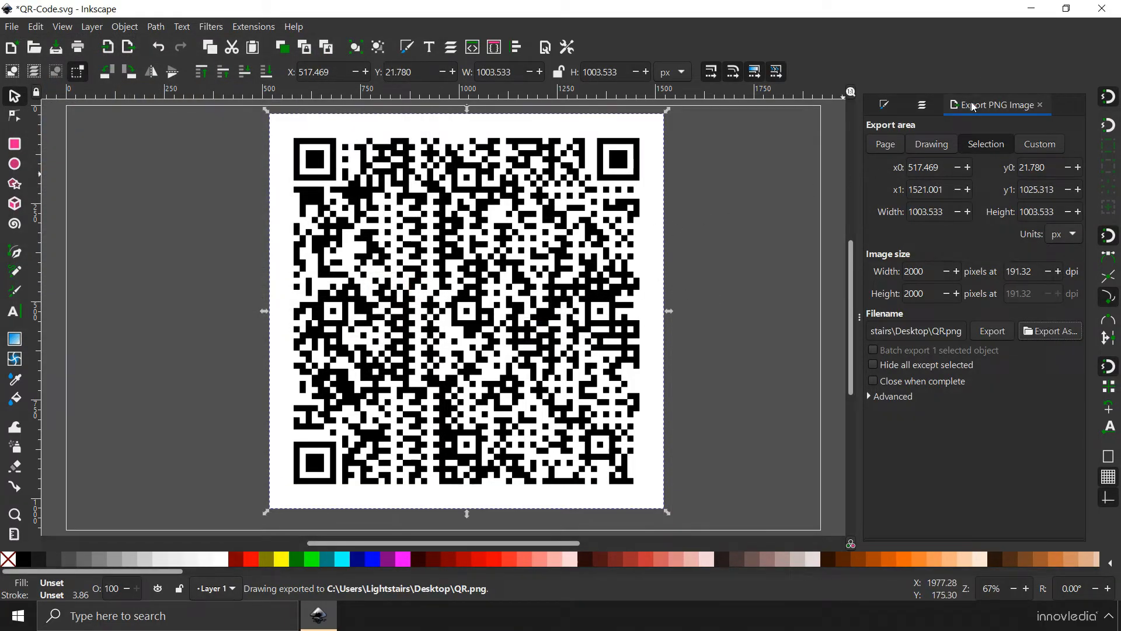
mouse_move(1041, 9)
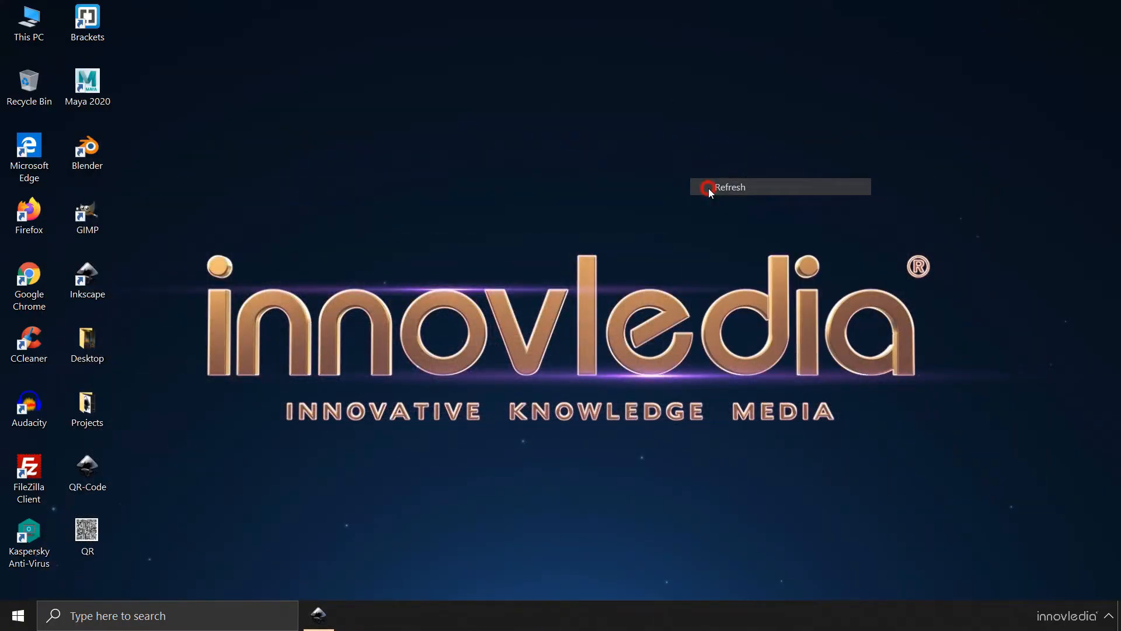
Refresh the desktop and open QR.png in Windows Photo Viewer
click(86, 533)
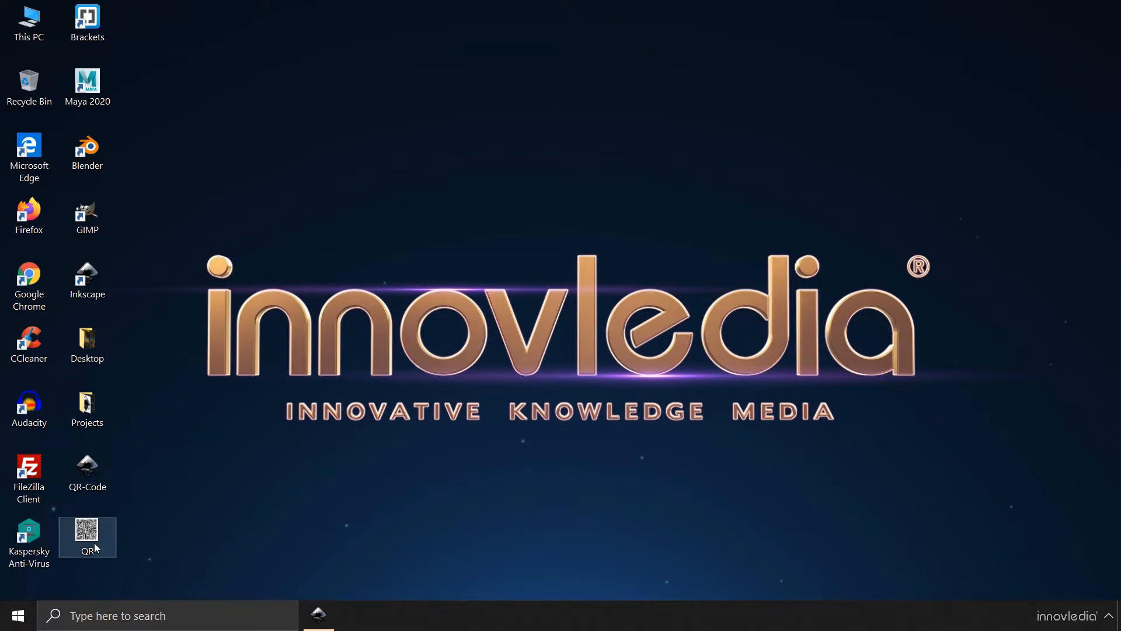
mouse_move(92, 533)
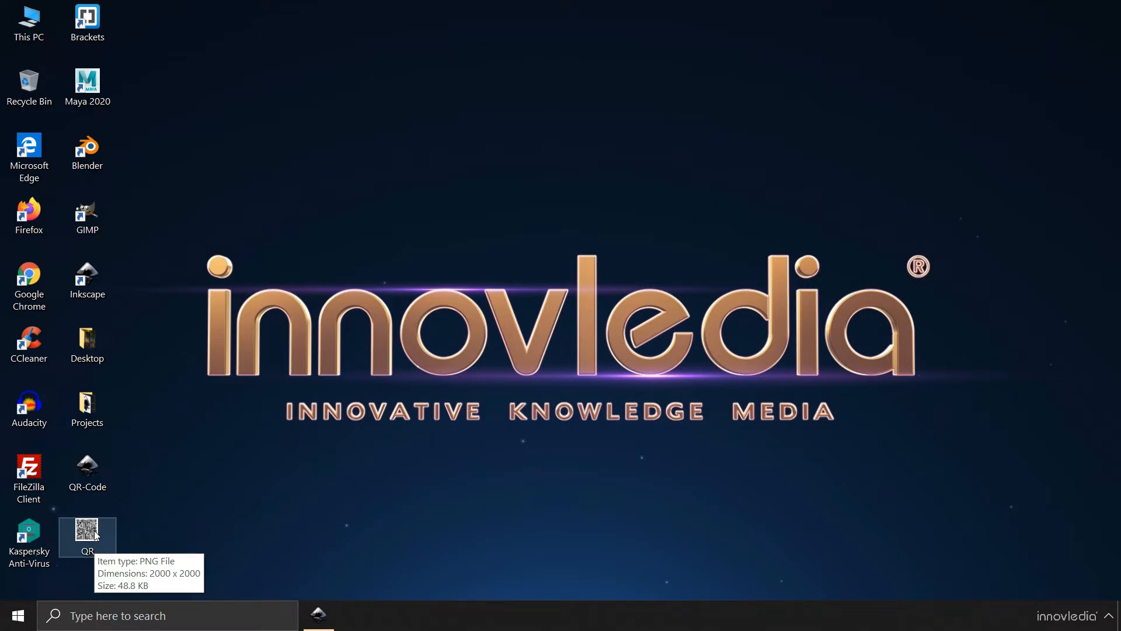
click(87, 535)
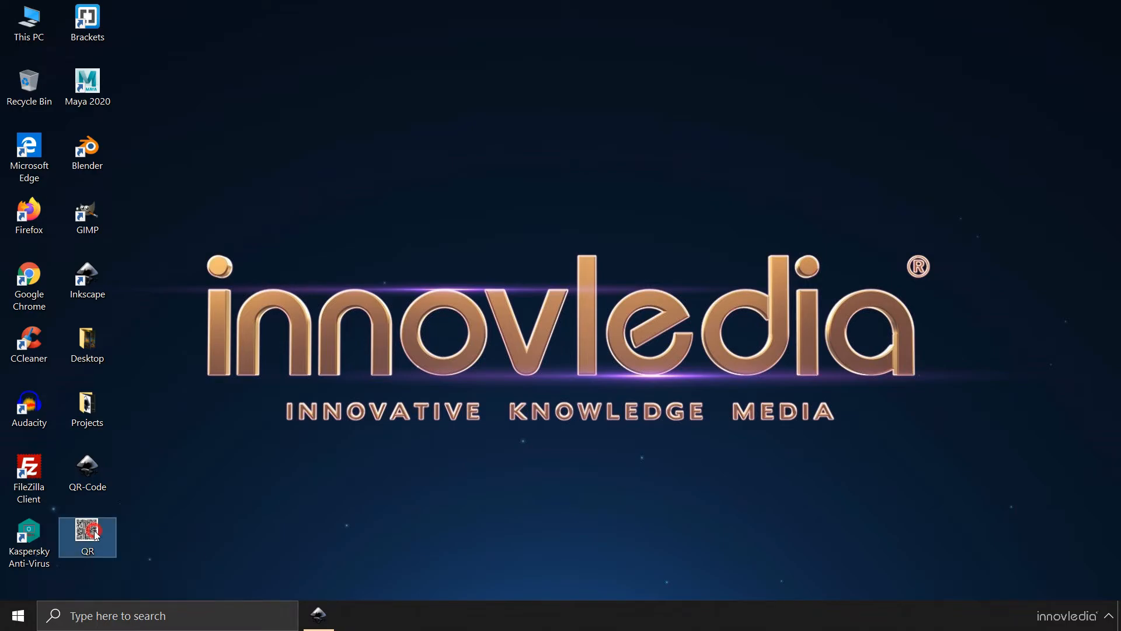
double_click(87, 536)
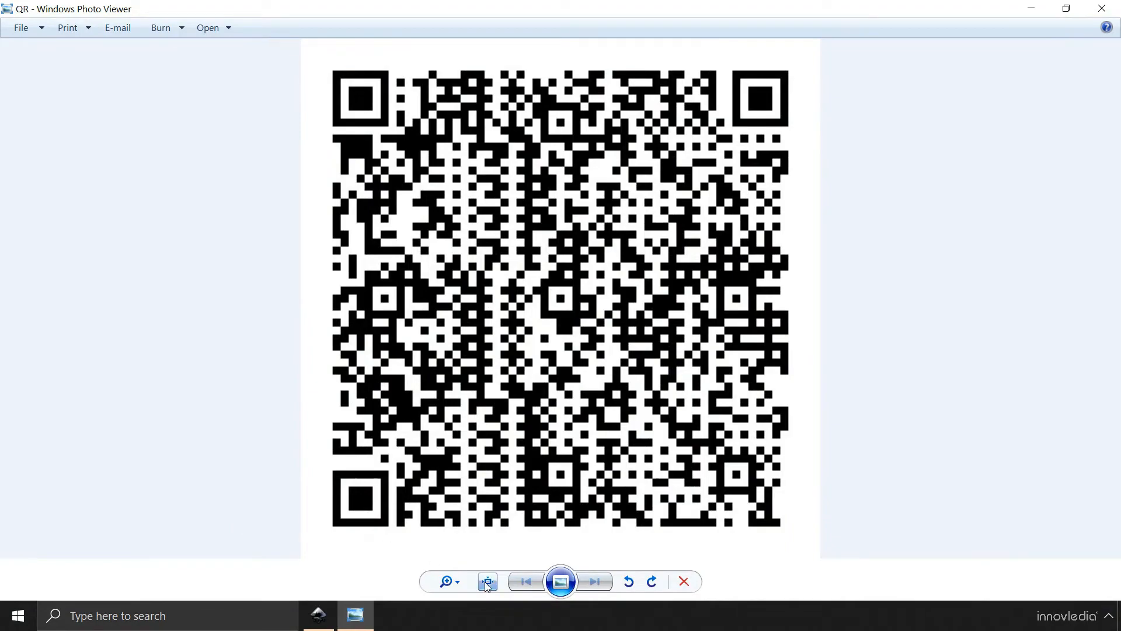
click(487, 581)
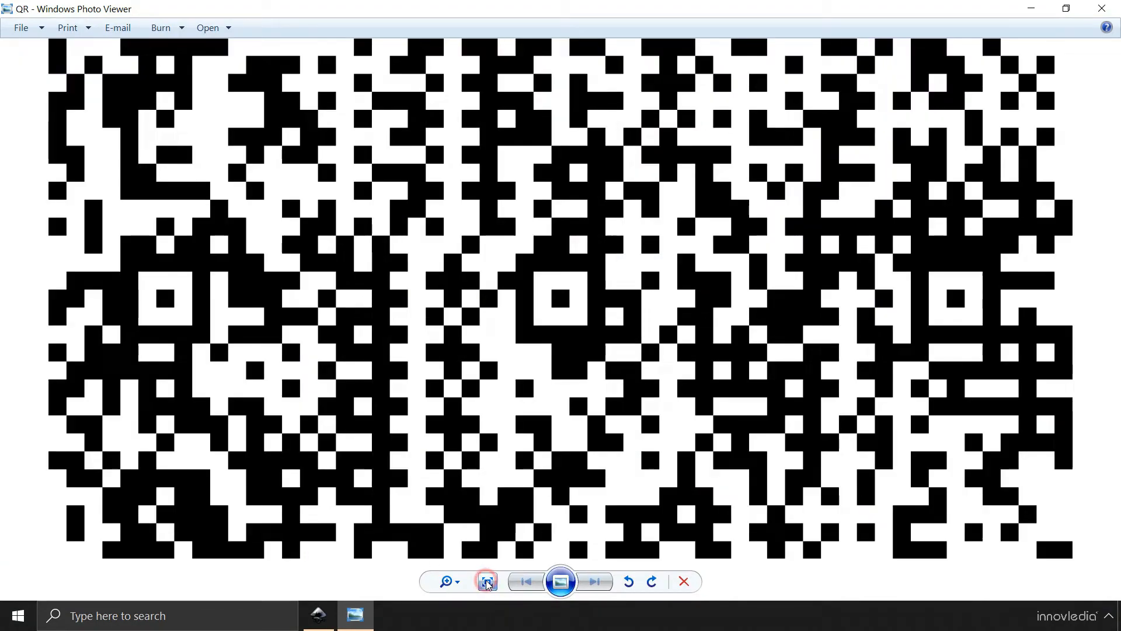
click(484, 580)
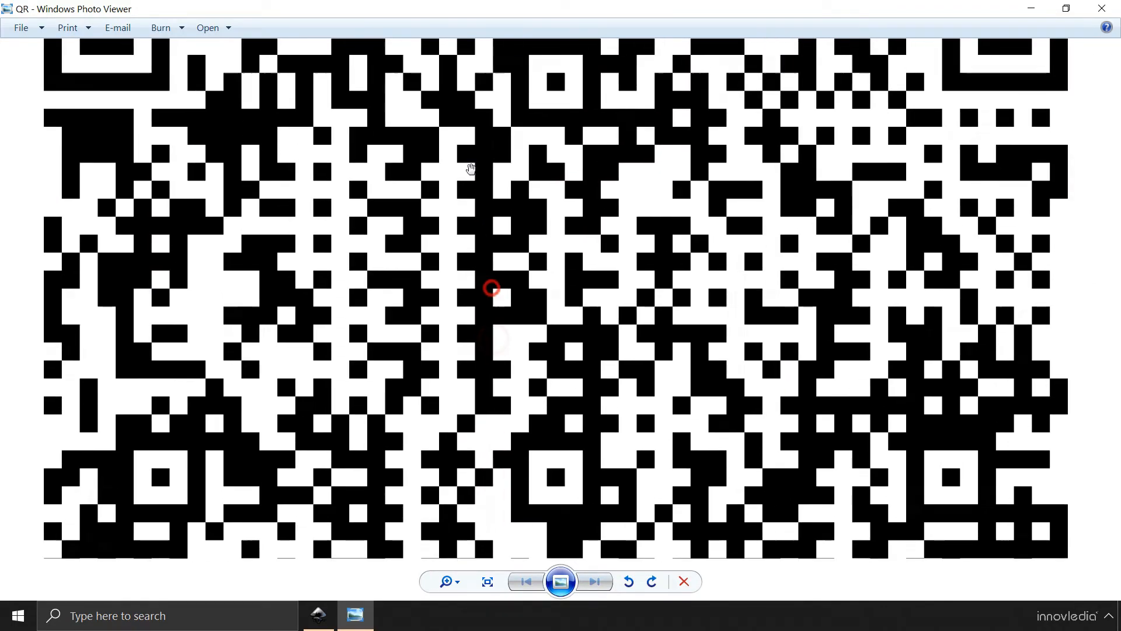
click(487, 581)
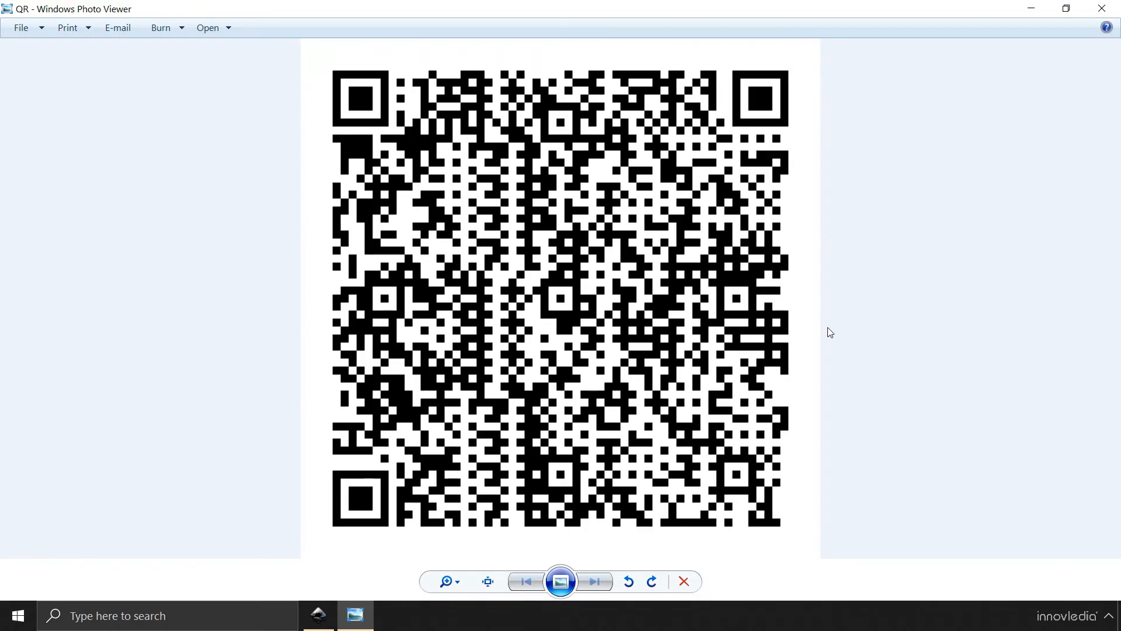
mouse_move(1009, 205)
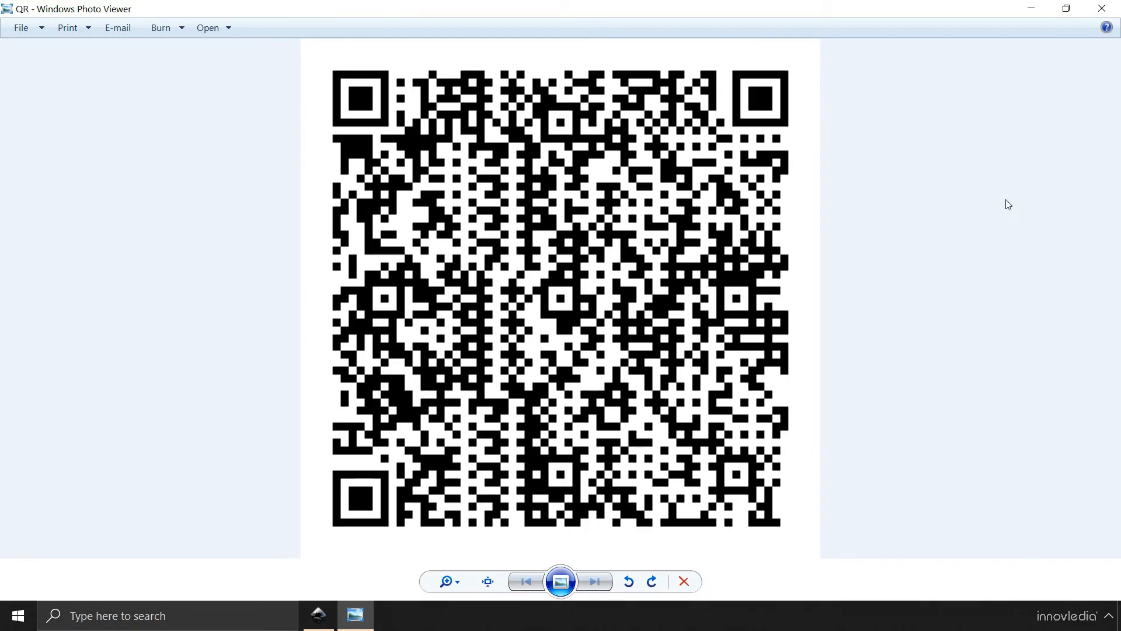